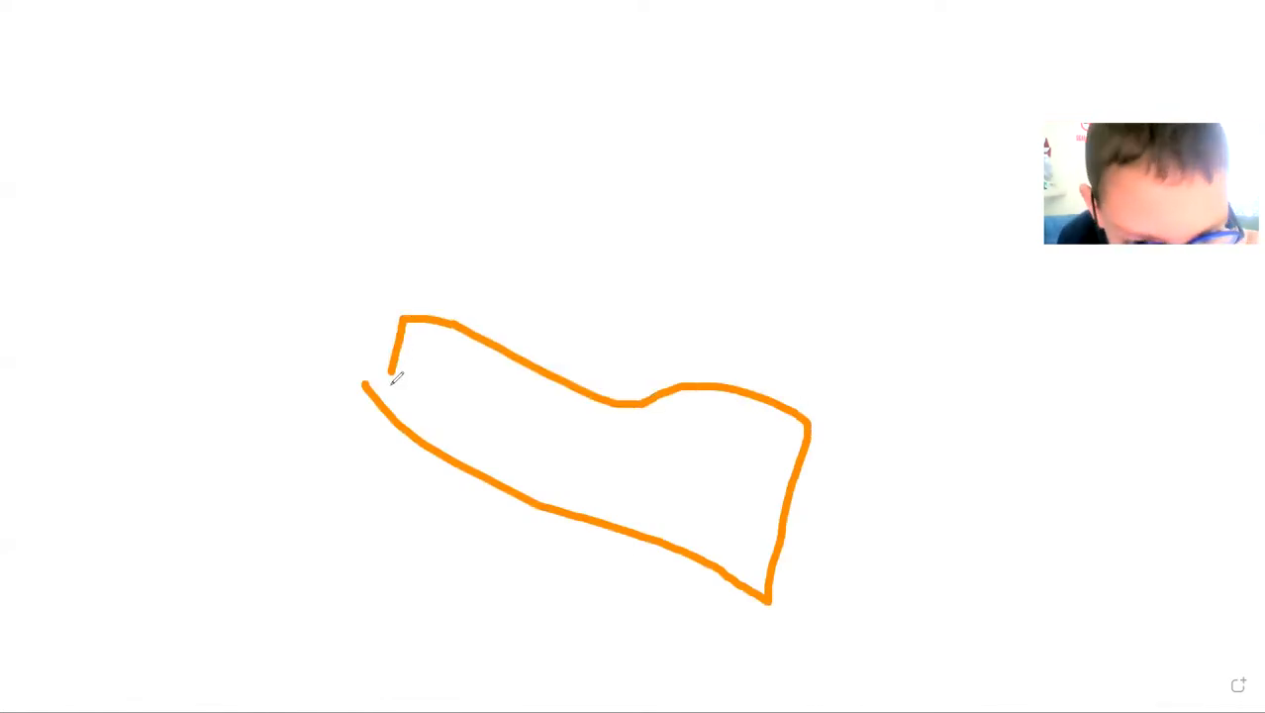
- Close the sock's left cuff edge to the top corner, then draw curved inner detail lines
left_click_drag(364, 386, 378, 426)
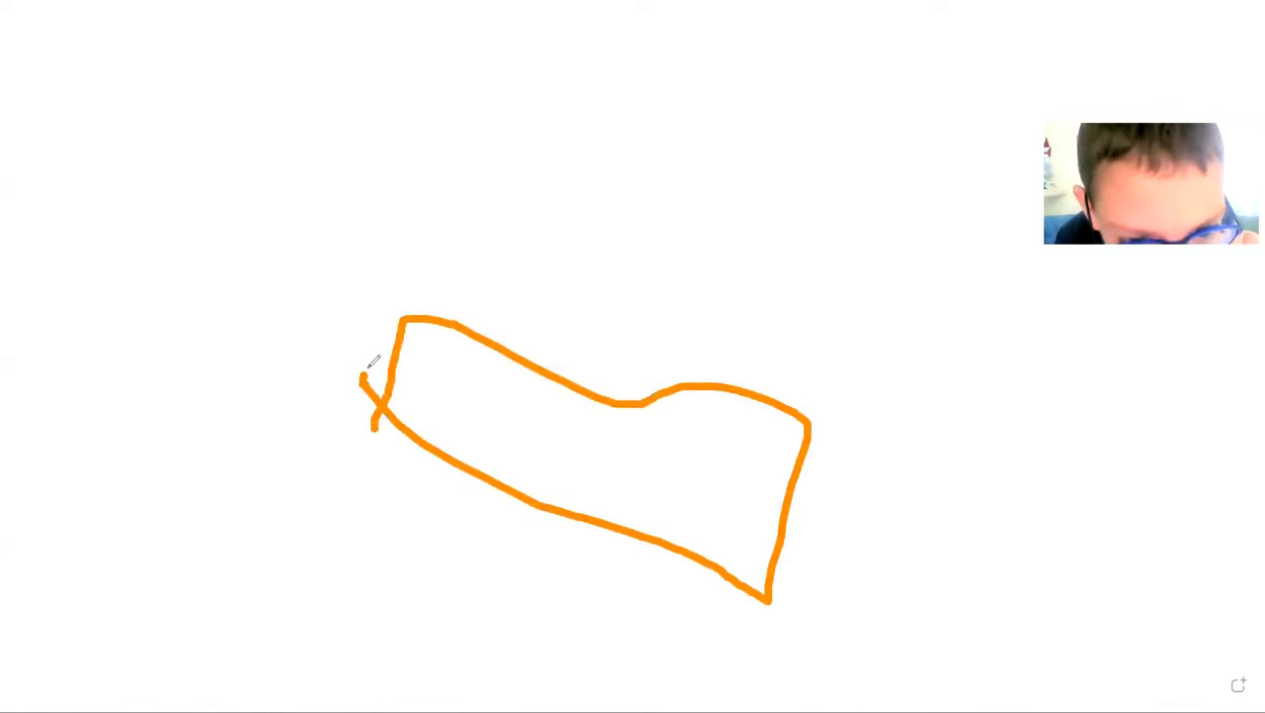
left_click_drag(366, 386, 404, 312)
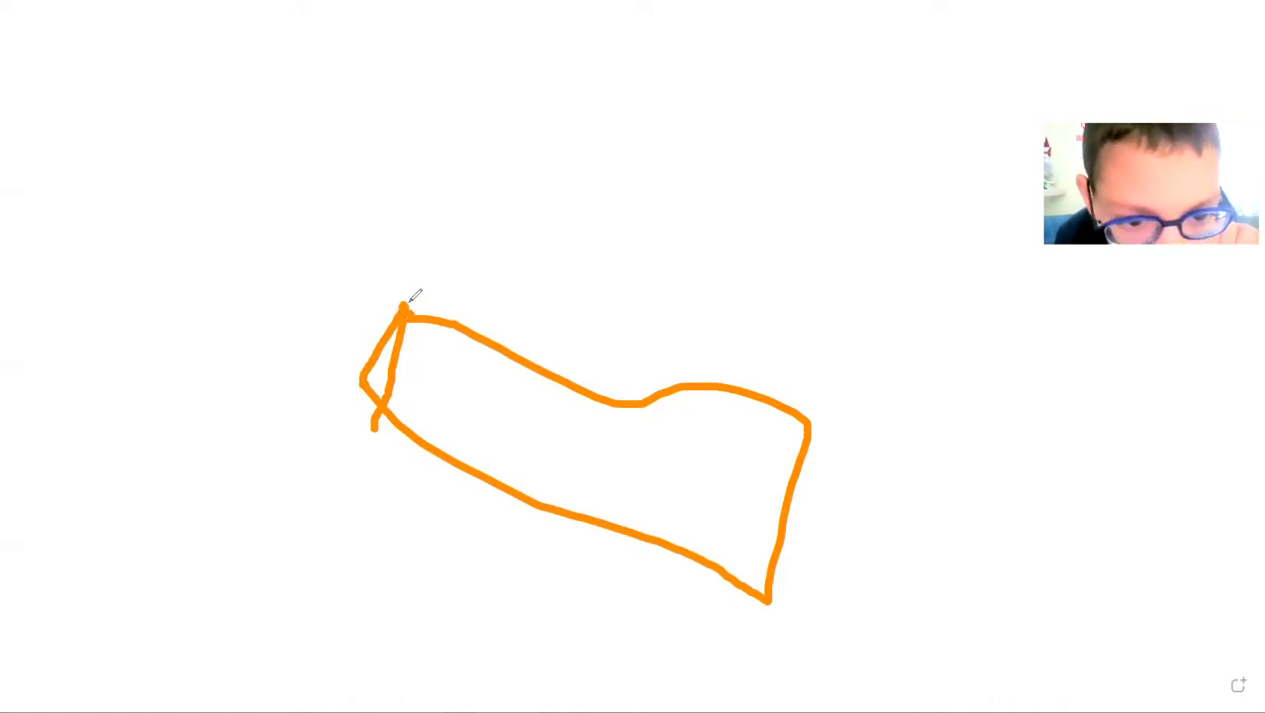
mouse_move(578, 98)
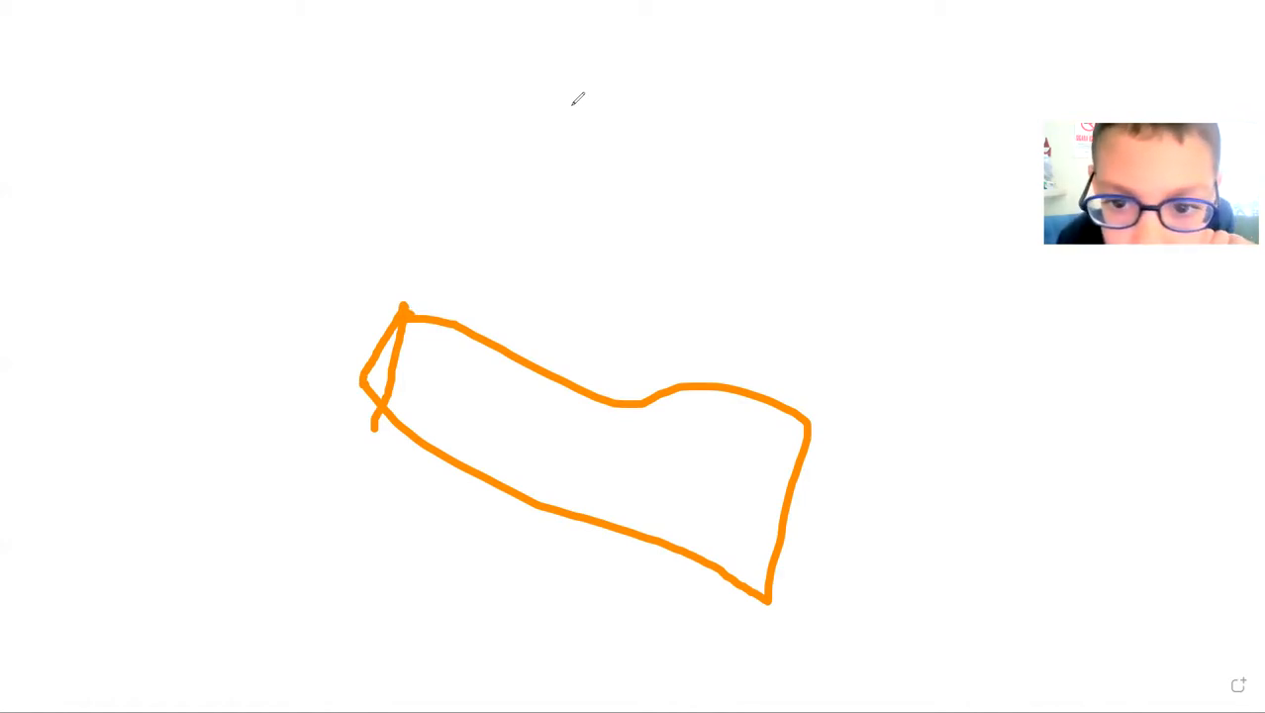
mouse_move(679, 356)
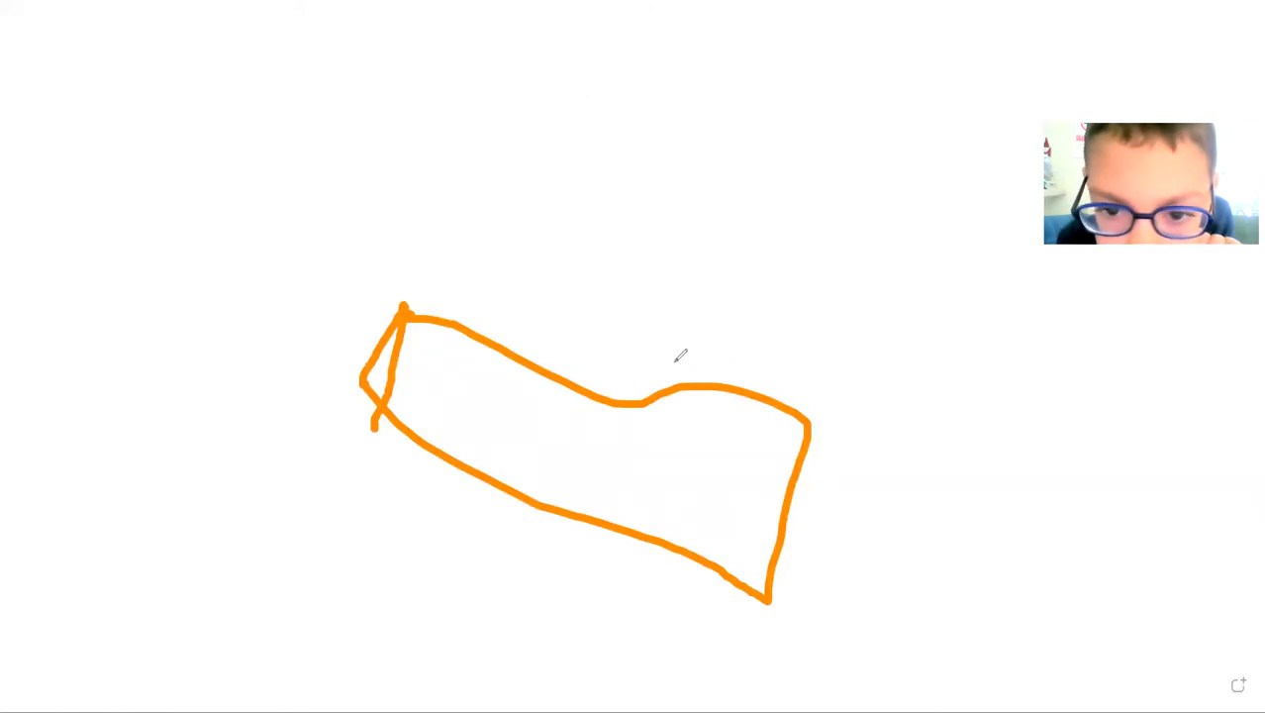
left_click_drag(471, 406, 747, 466)
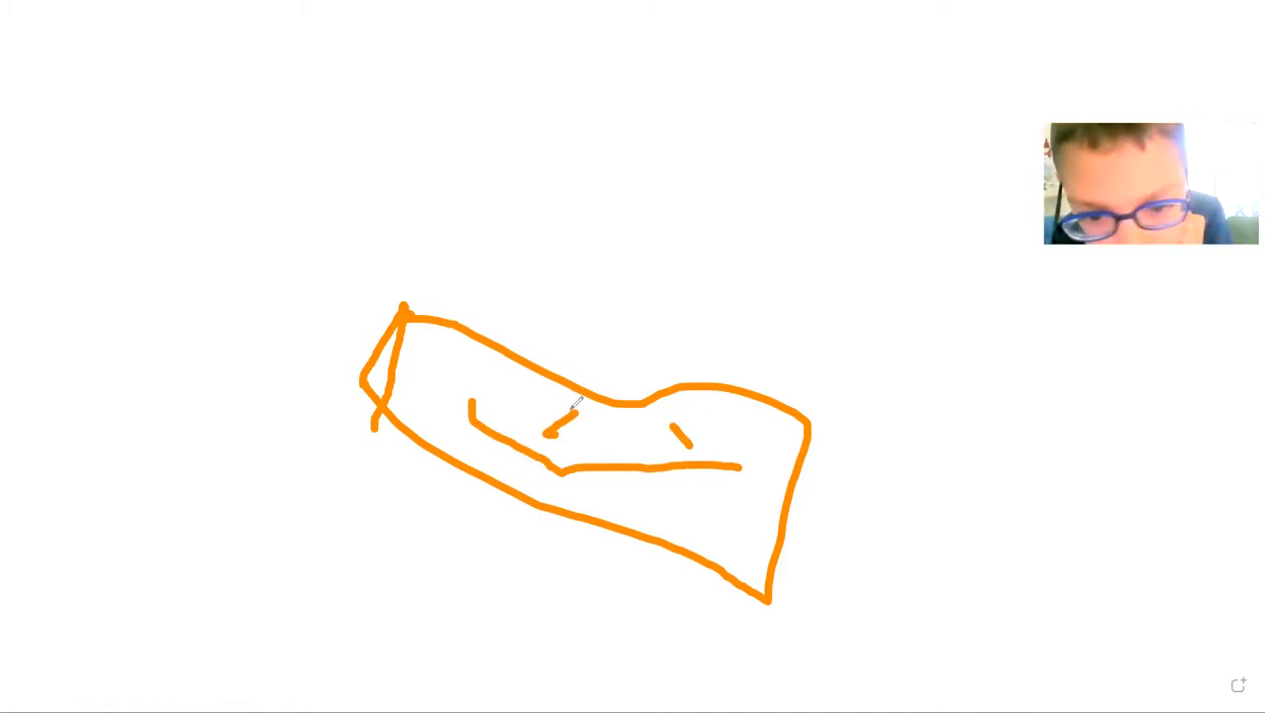
left_click_drag(549, 426, 683, 436)
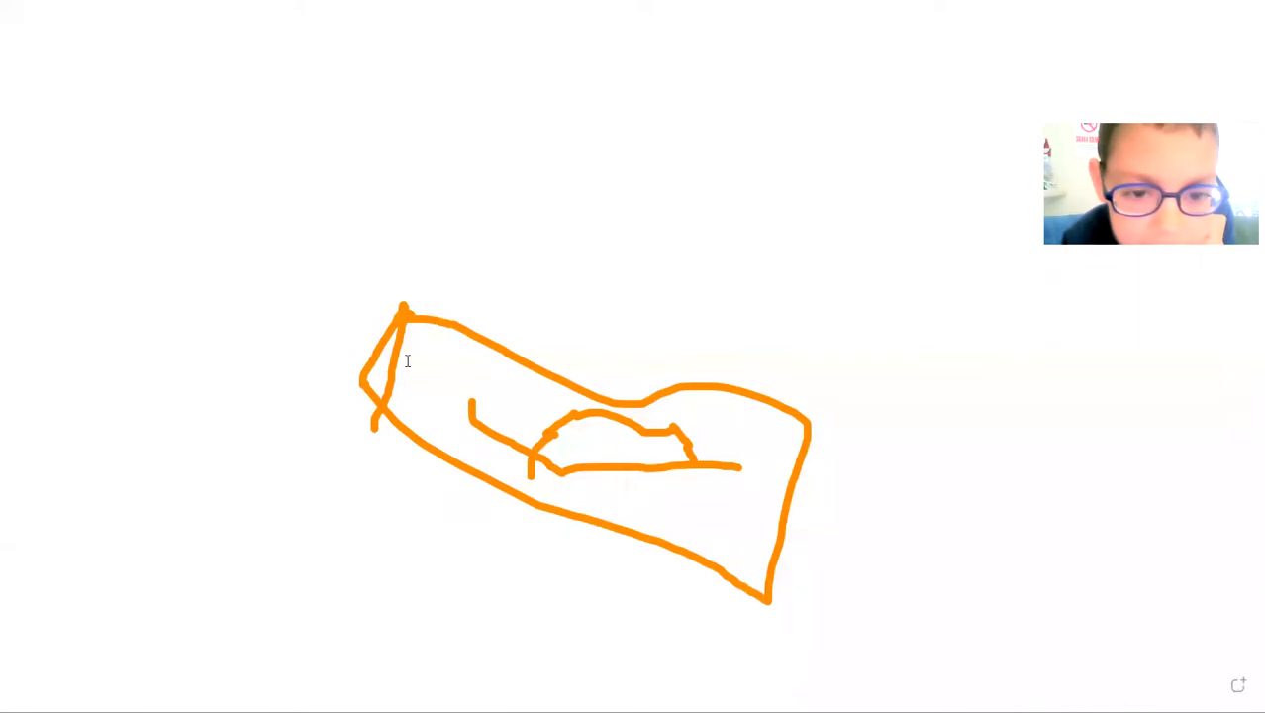
- Type "Benim çorabım 23 TL." into a new text box above the sock outline
left_click(410, 240)
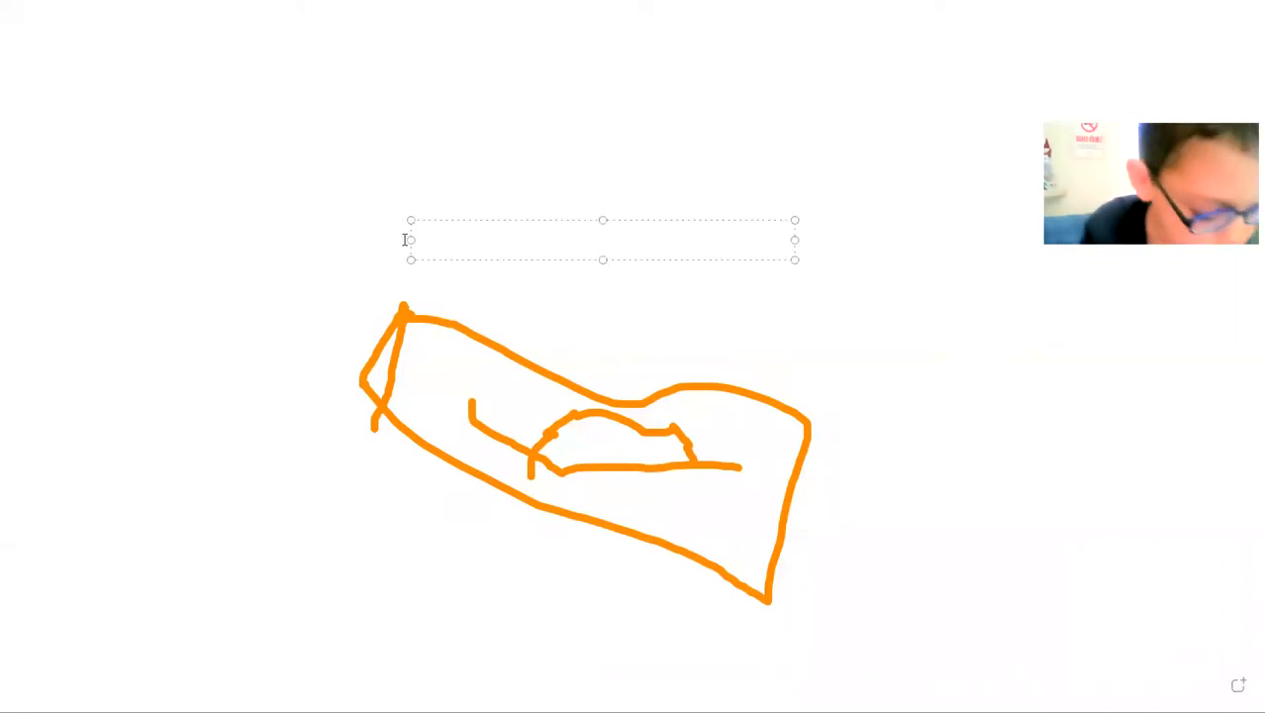
type("B")
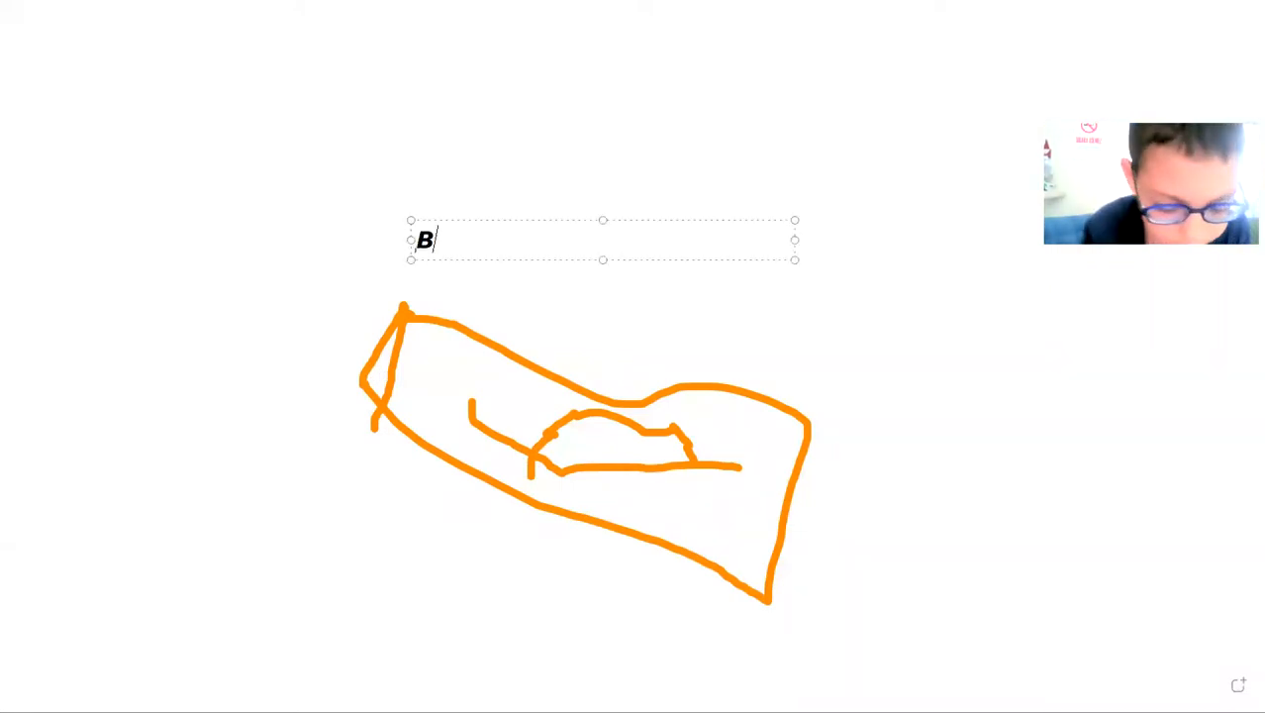
type("enim")
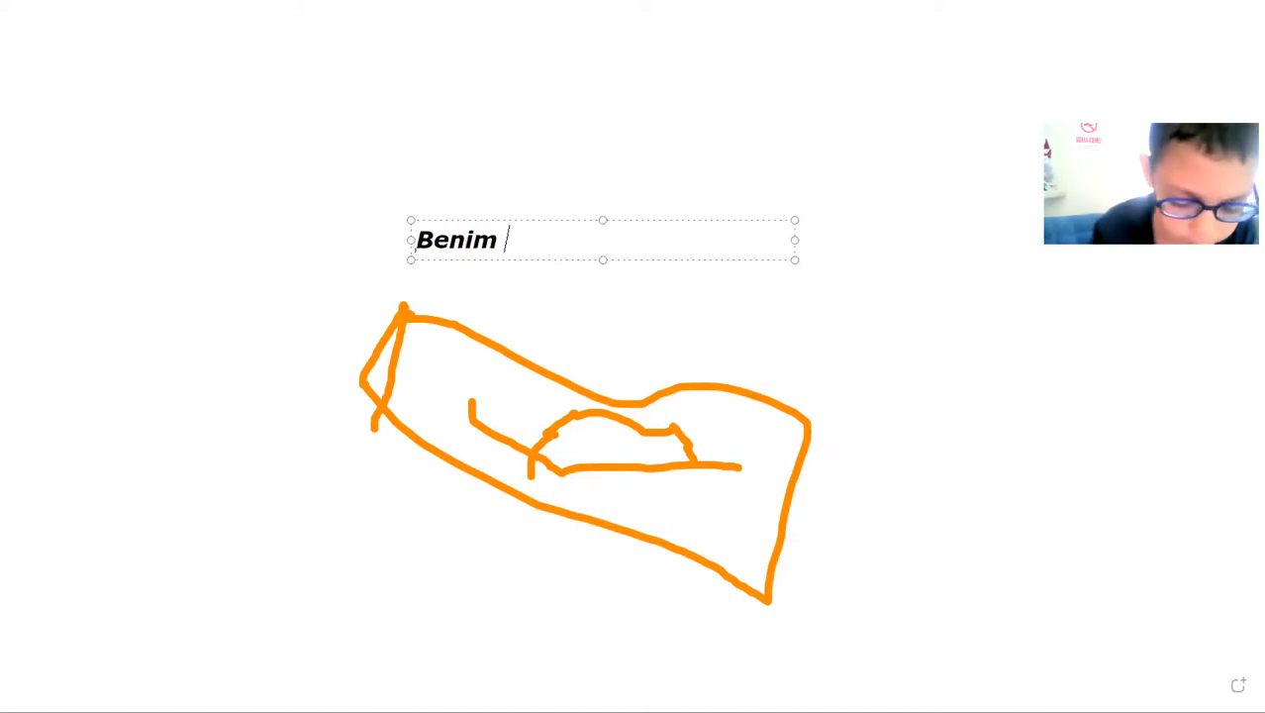
type("ço")
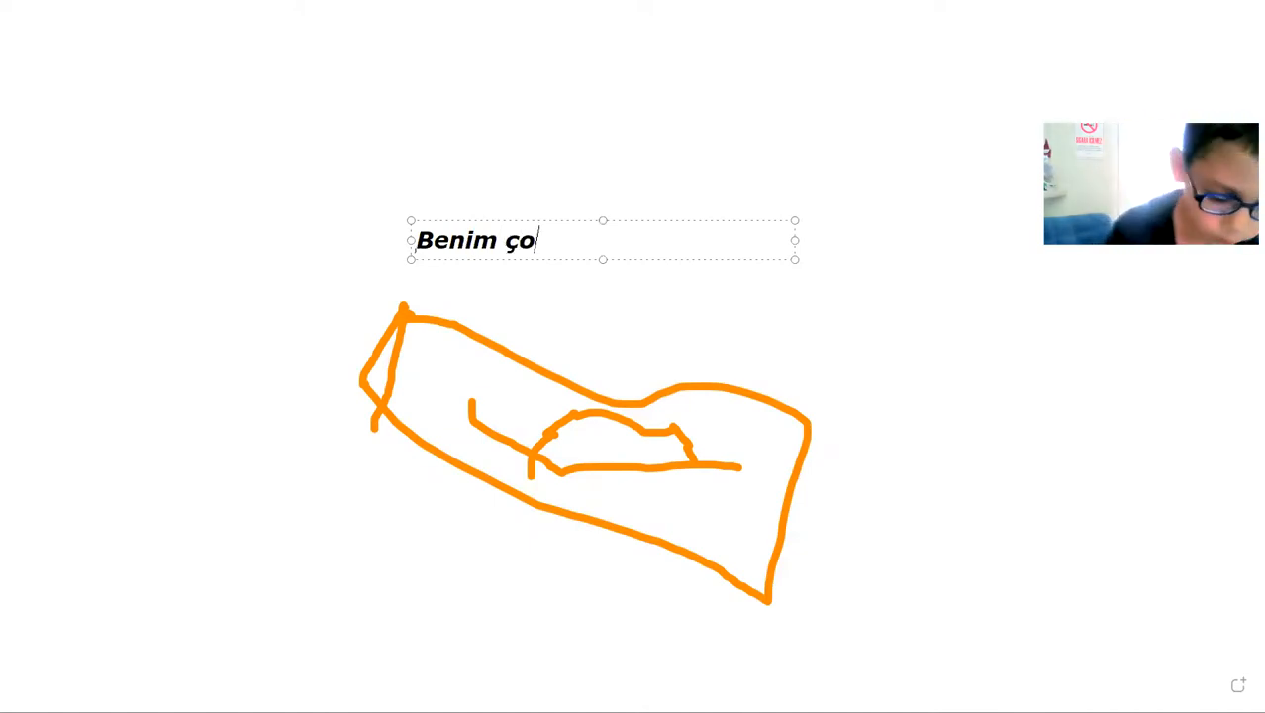
type("rabı")
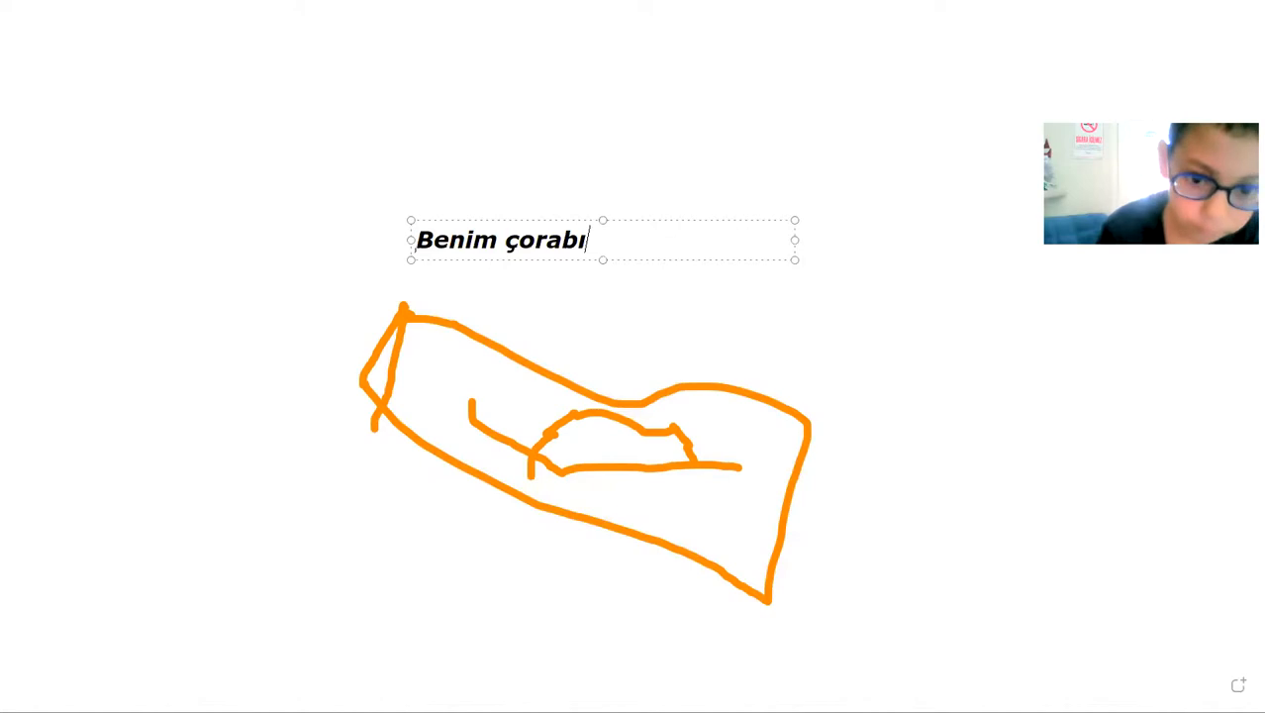
type("m")
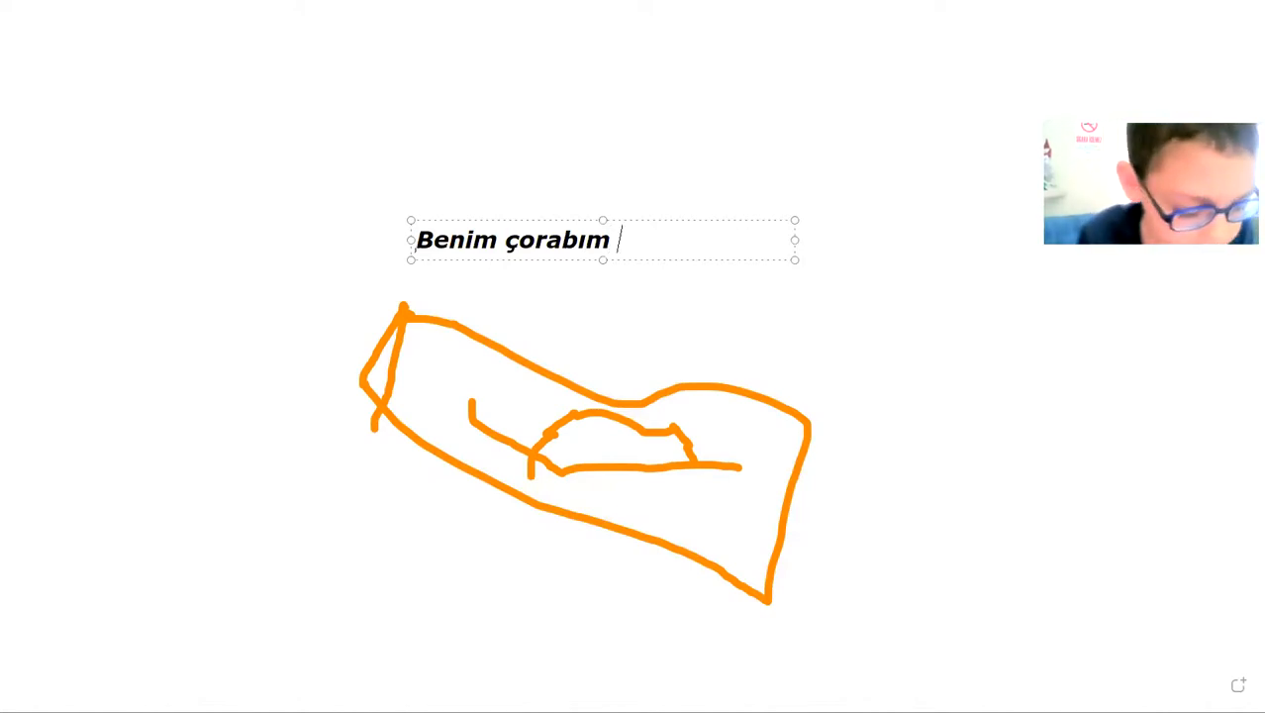
type("23")
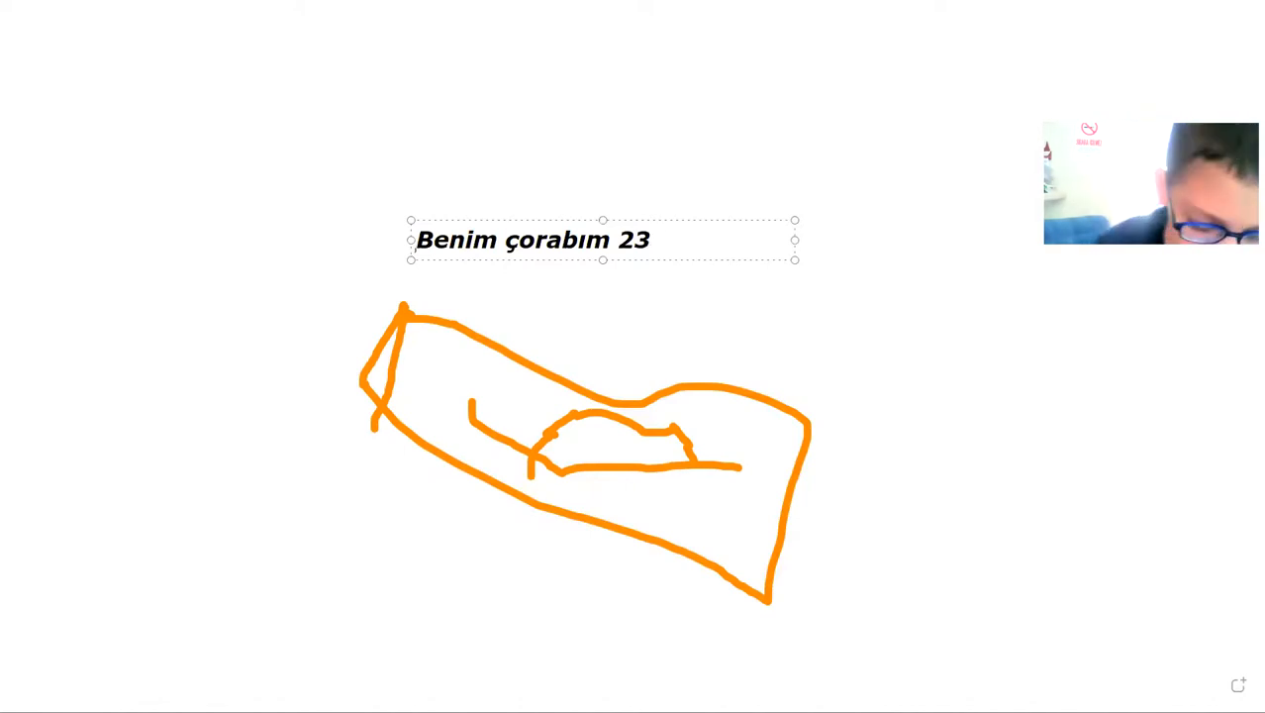
type("TL")
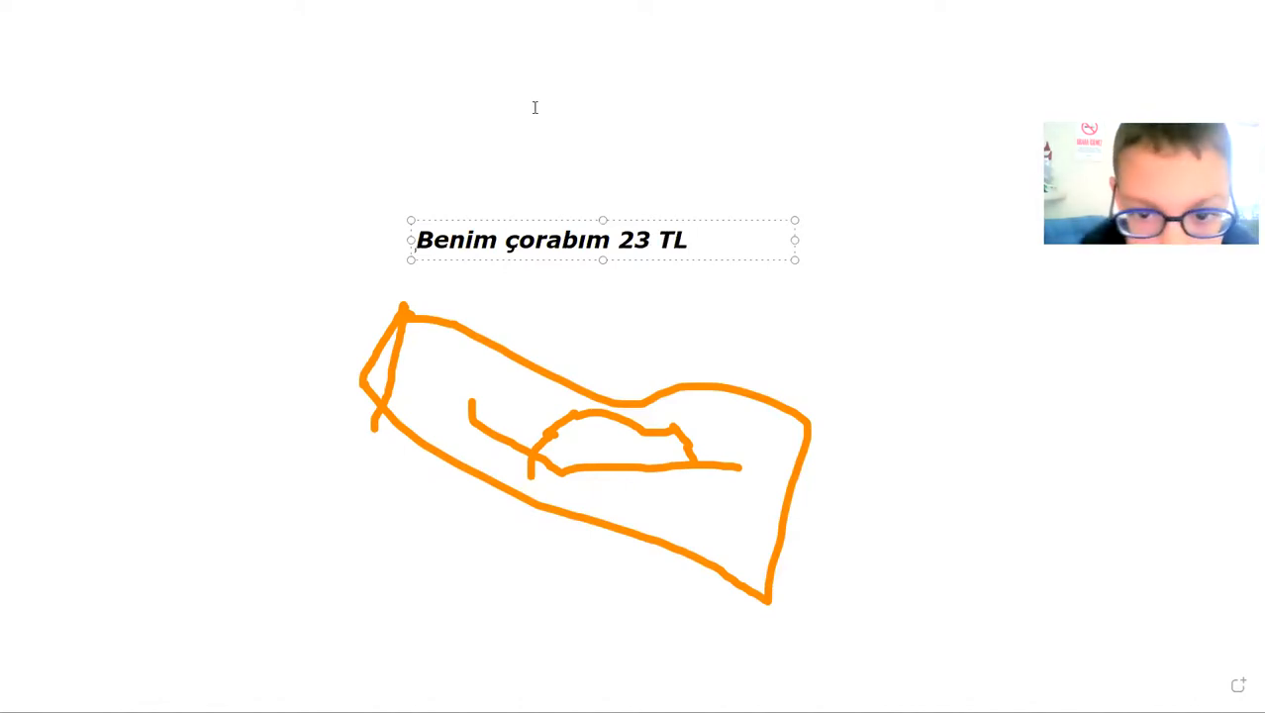
type(".")
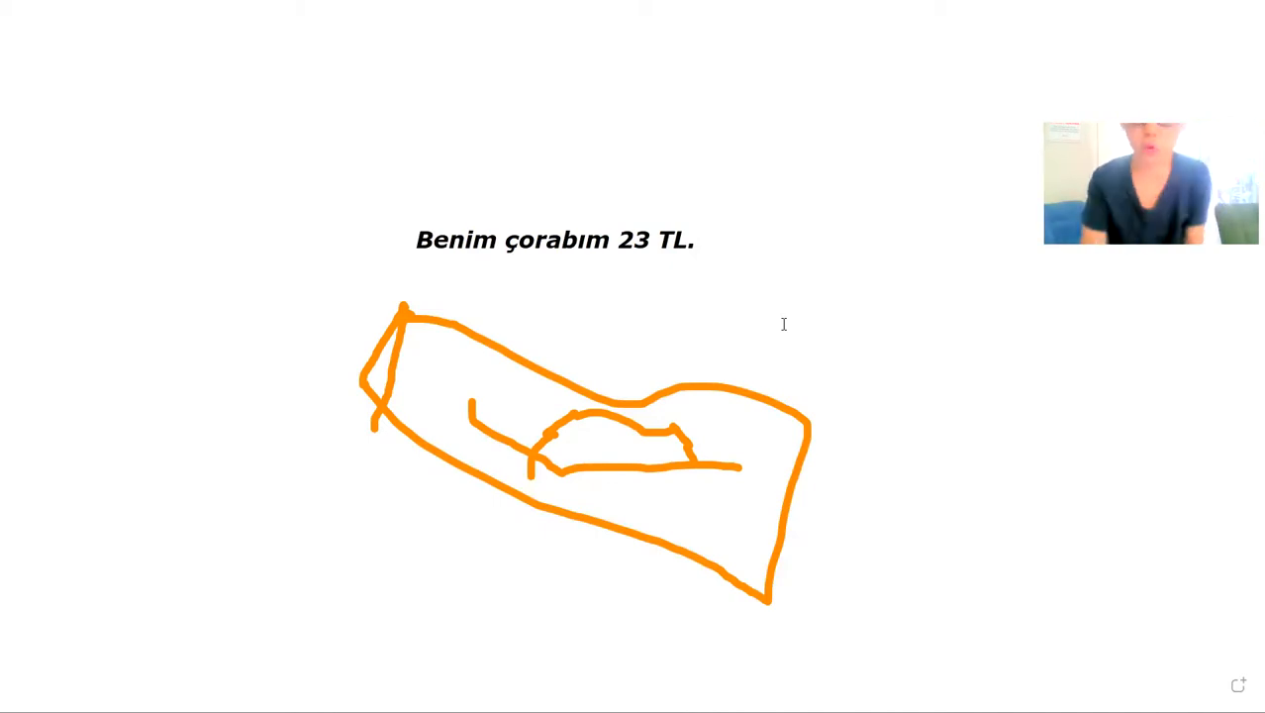
mouse_move(487, 87)
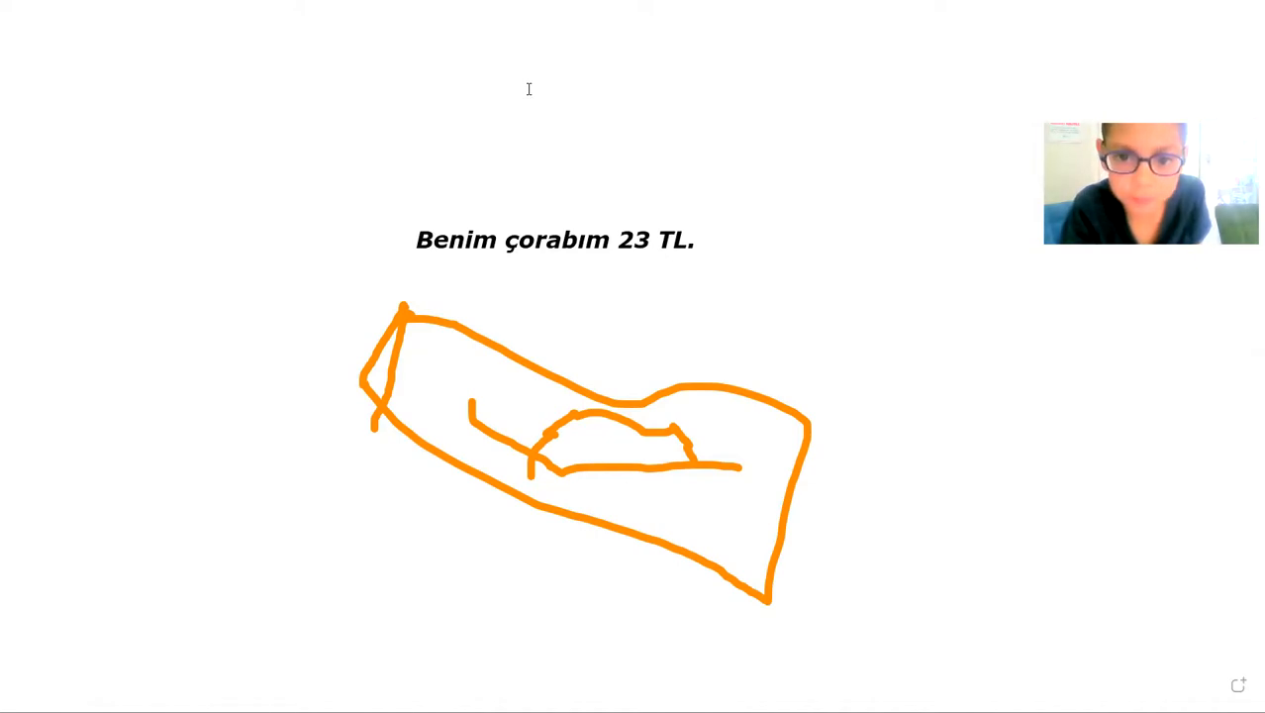
- Place a text box above the price line and type "AYAKKABI OLABİLİR DERMİŞİM"
left_click(946, 123)
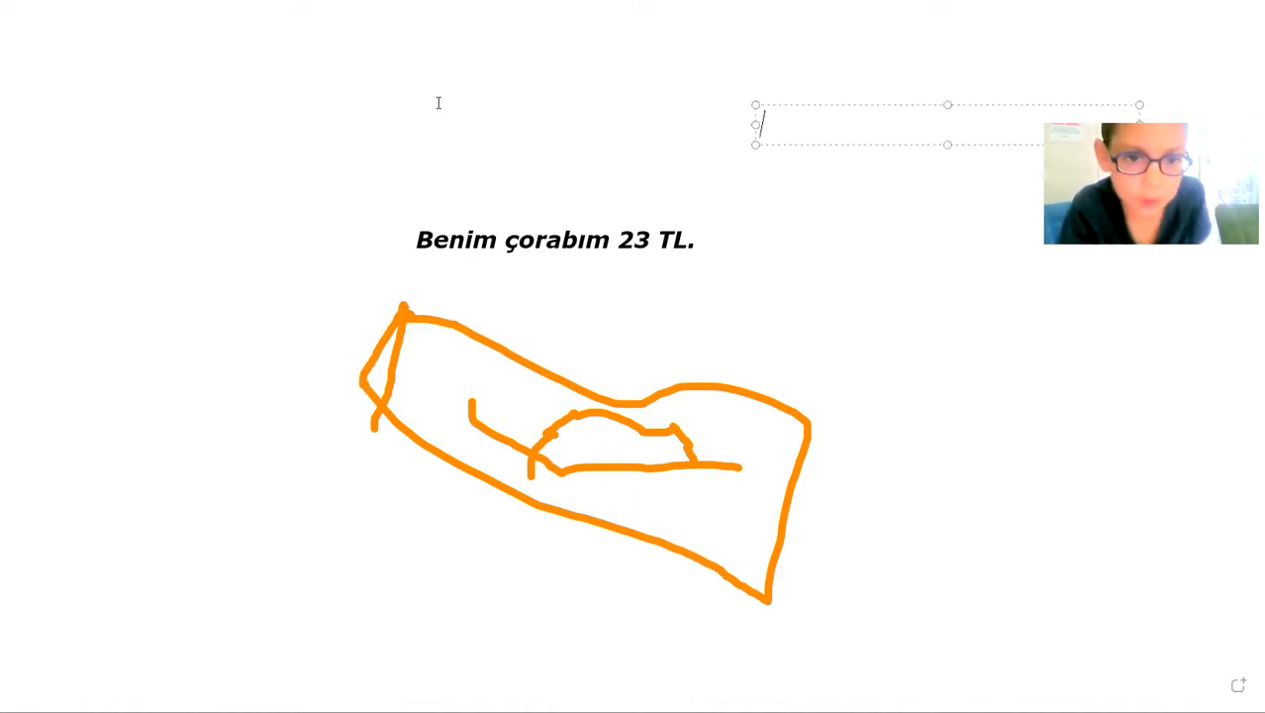
left_click_drag(945, 124, 488, 178)
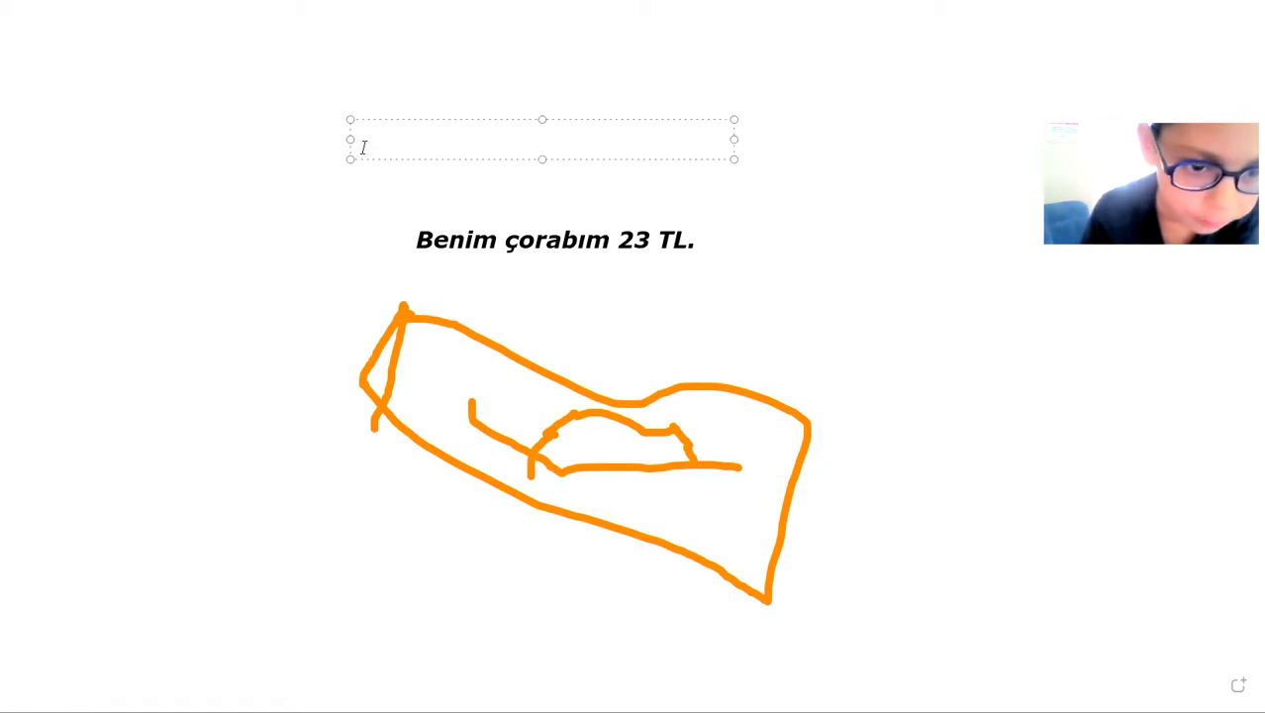
type("A")
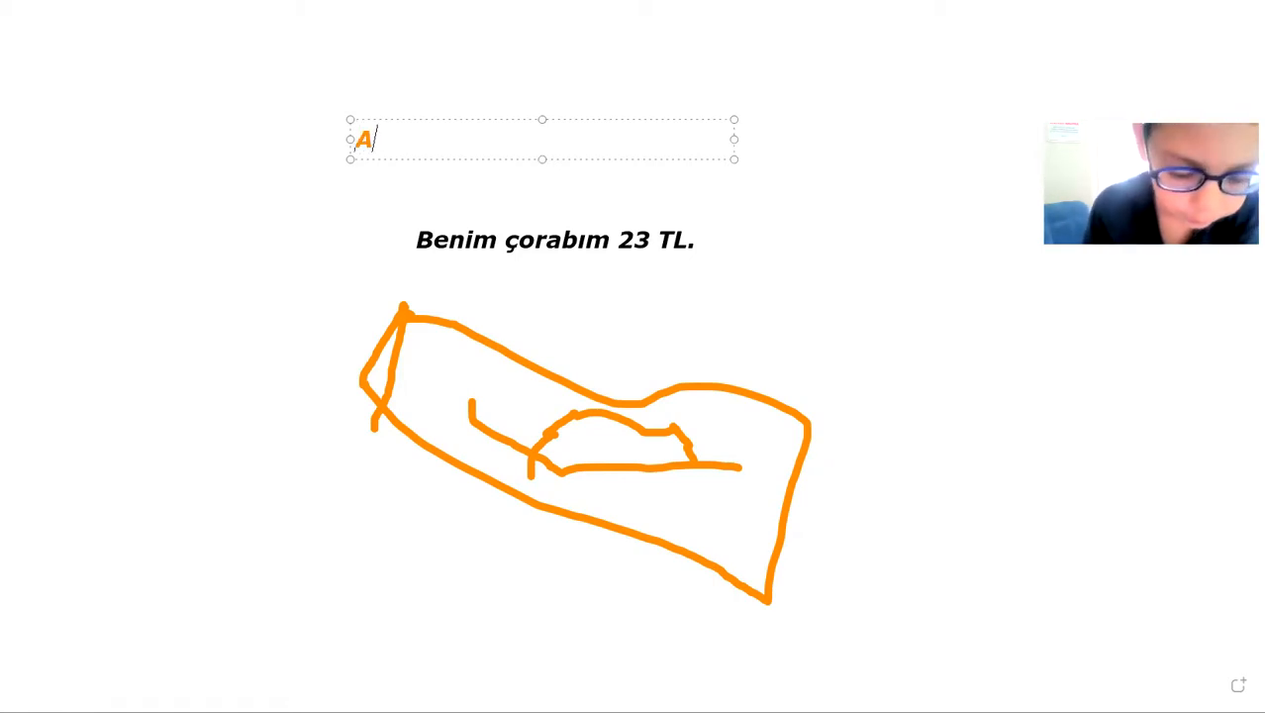
type("YAKK")
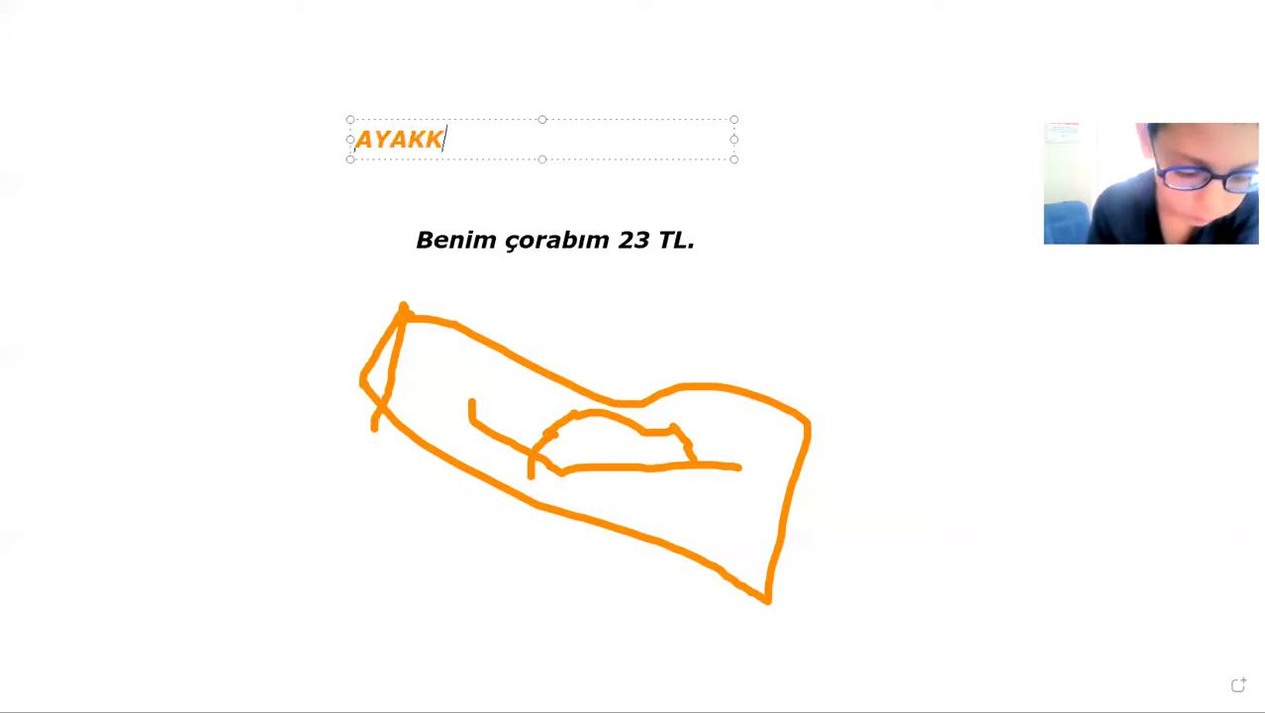
type("ABI")
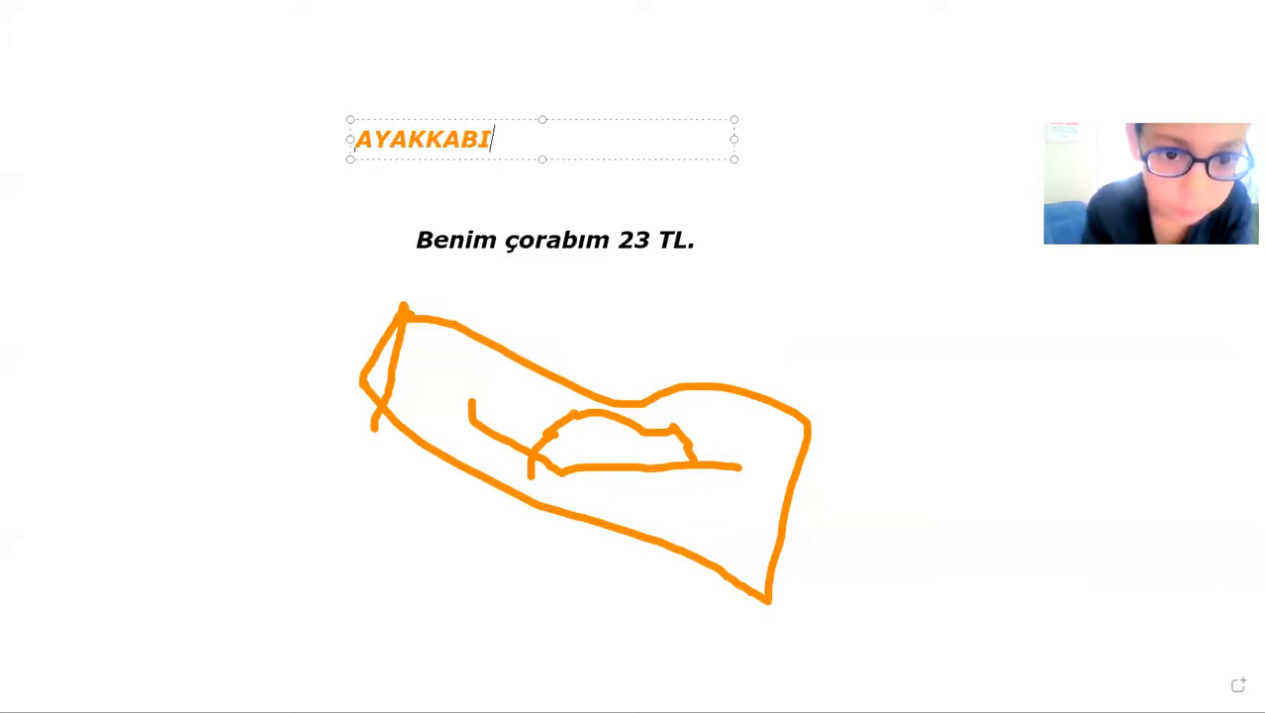
type("OLA")
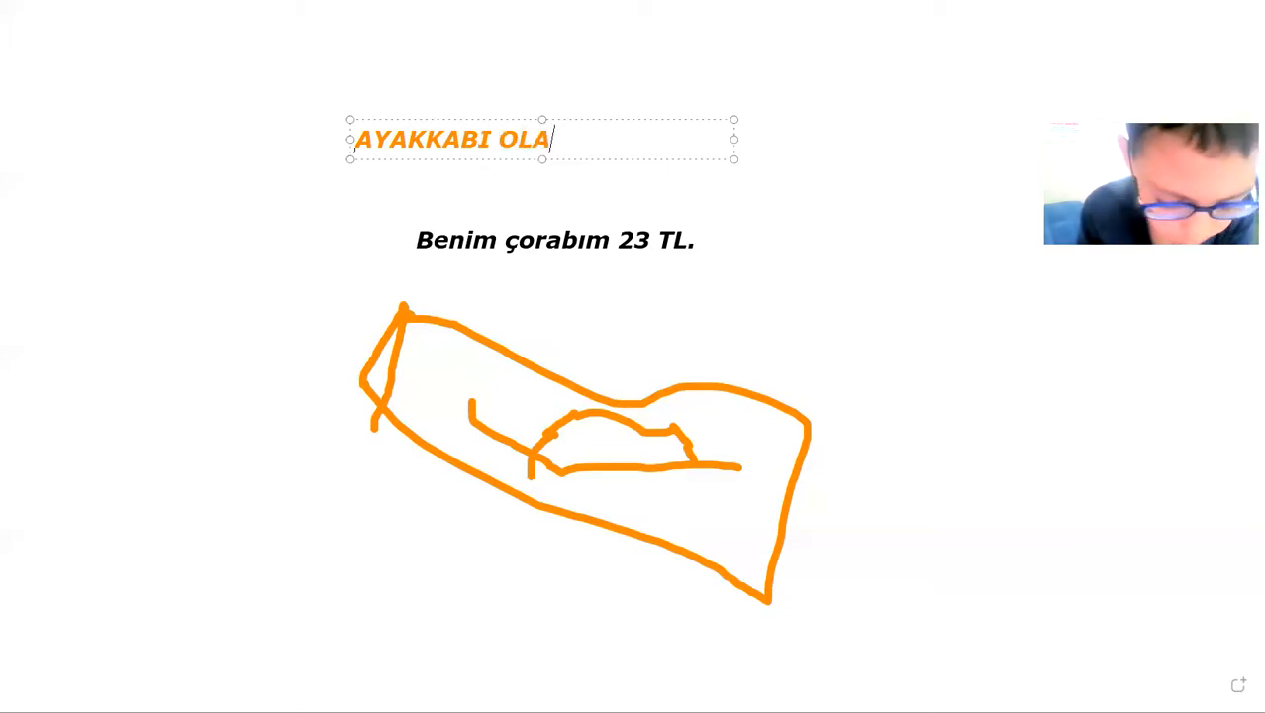
type("BİL")
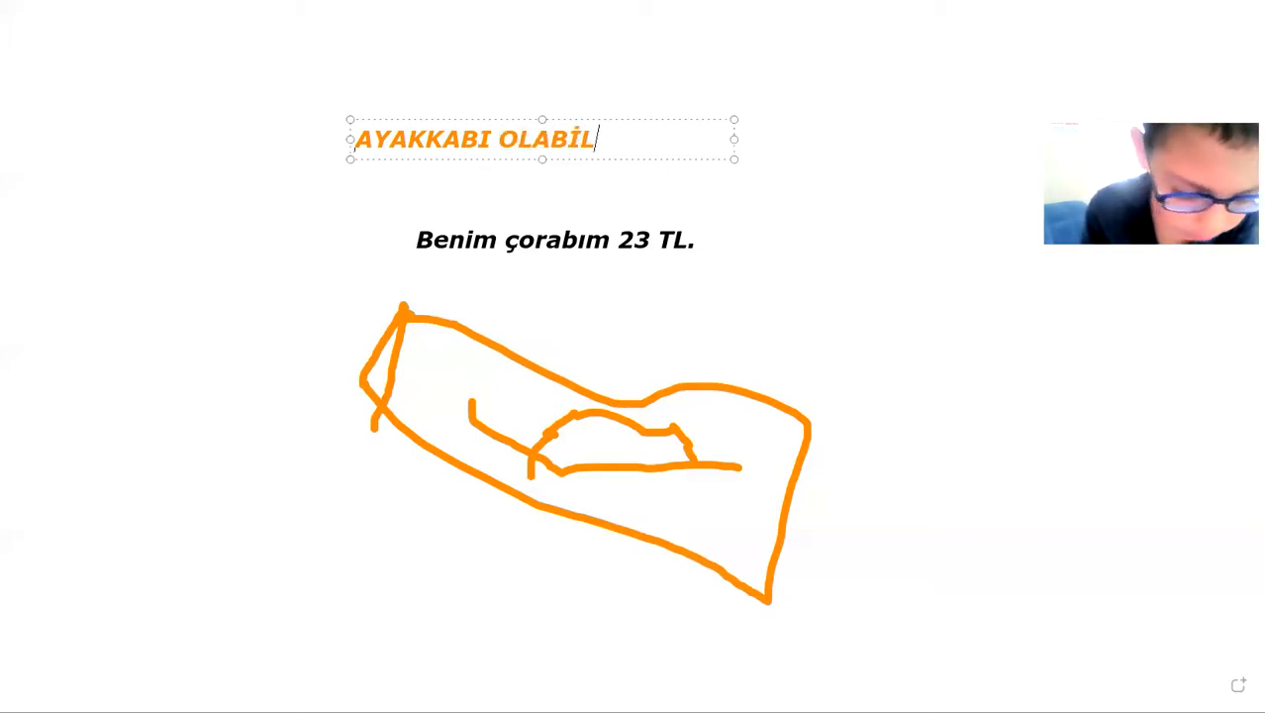
type("İR")
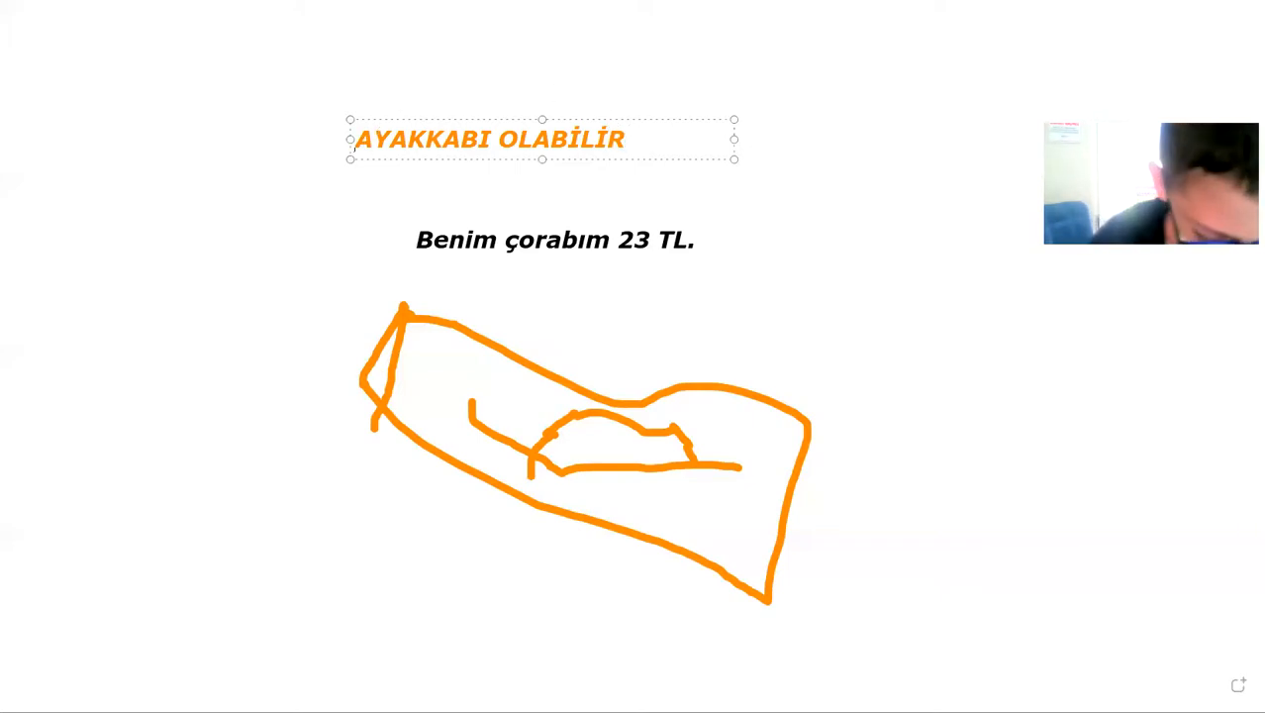
type("DE")
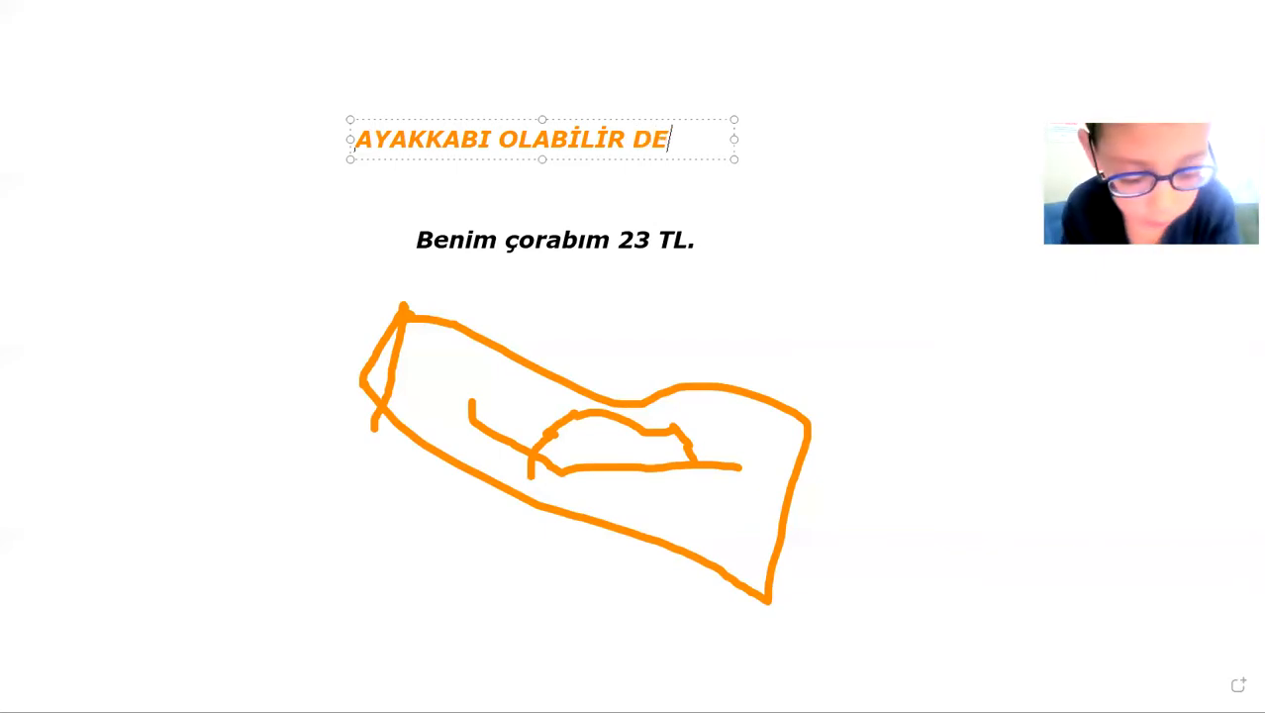
type("RMİ")
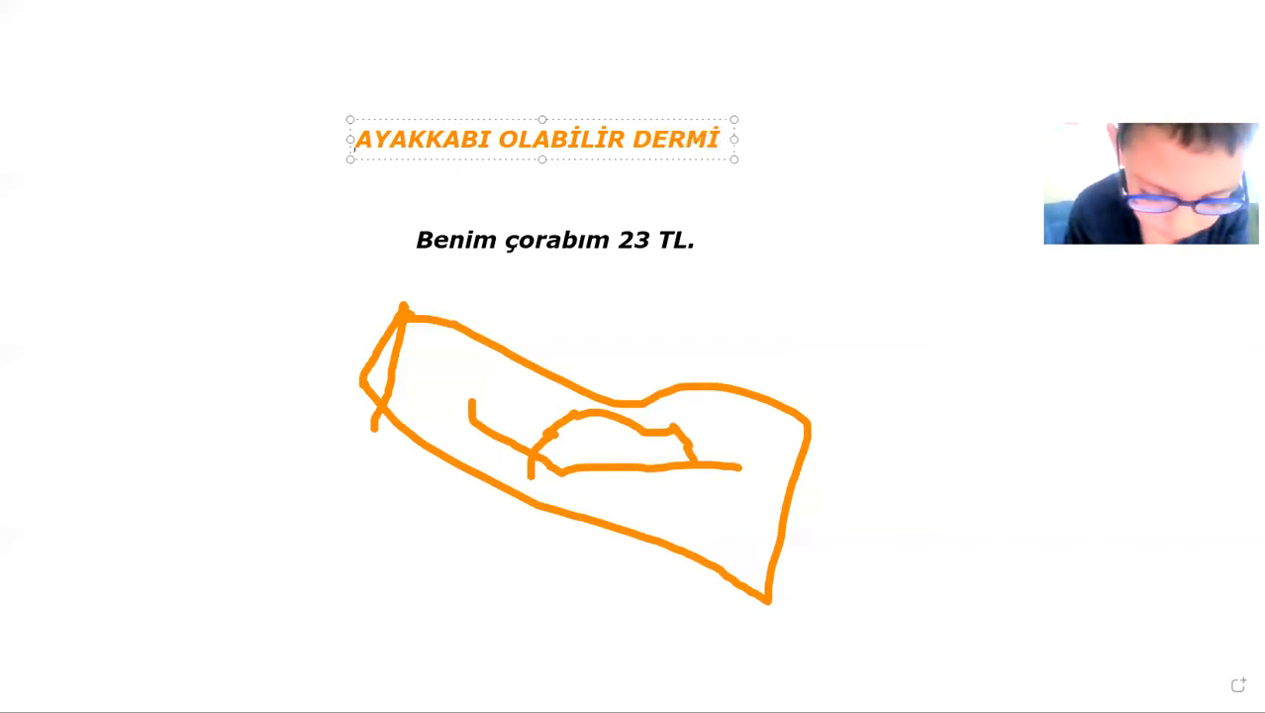
type("ŞİM")
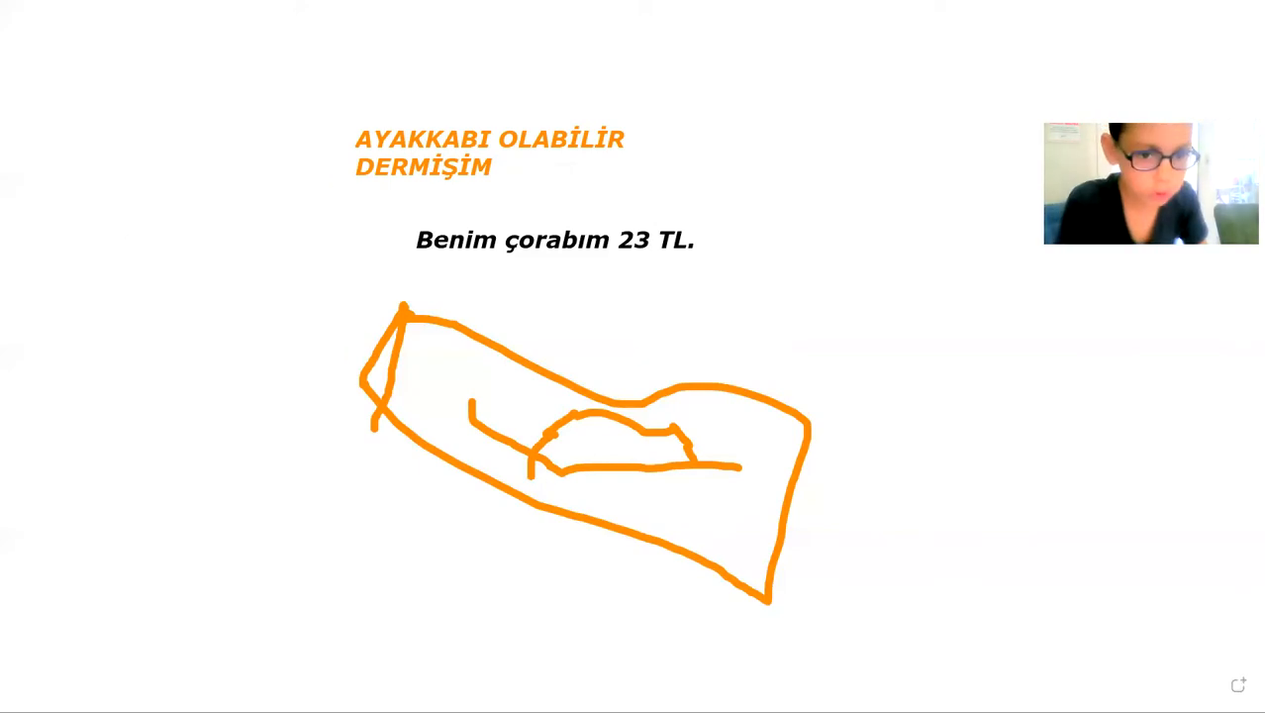
mouse_move(116, 580)
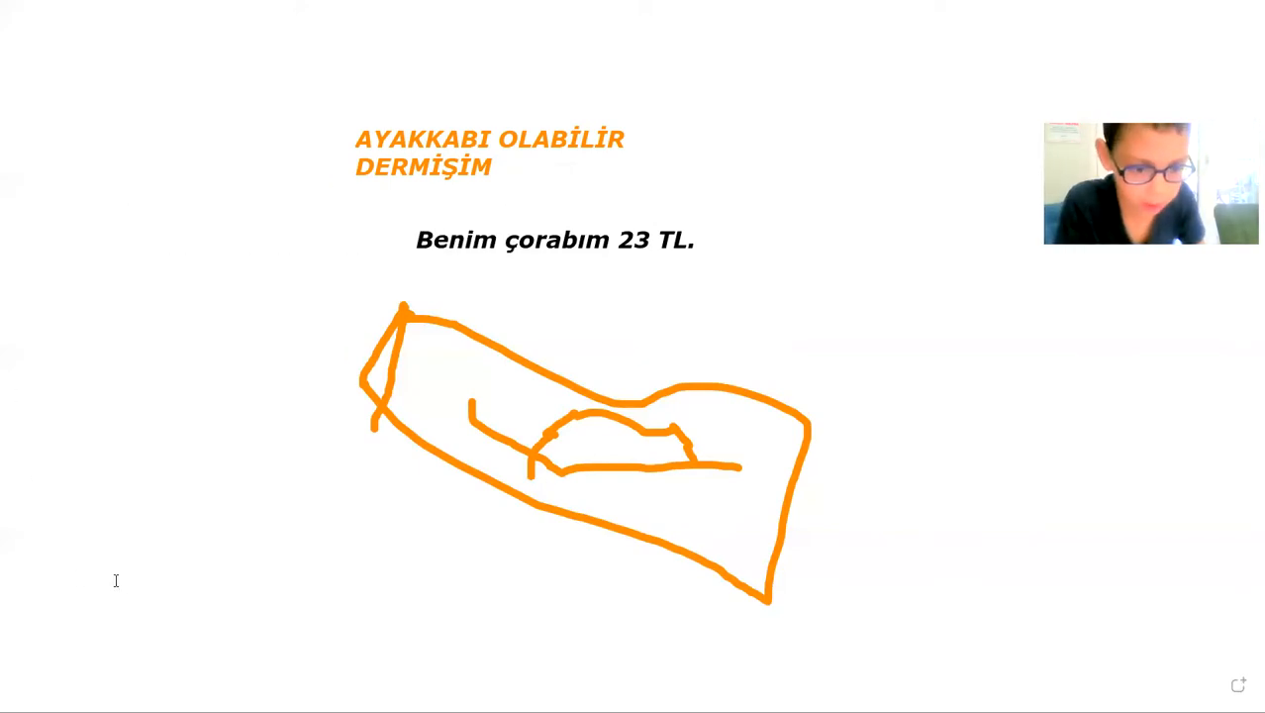
- Type "ÇÜNKÜ BU ÇORAP" in the lower-left text box below the sock
type("ç")
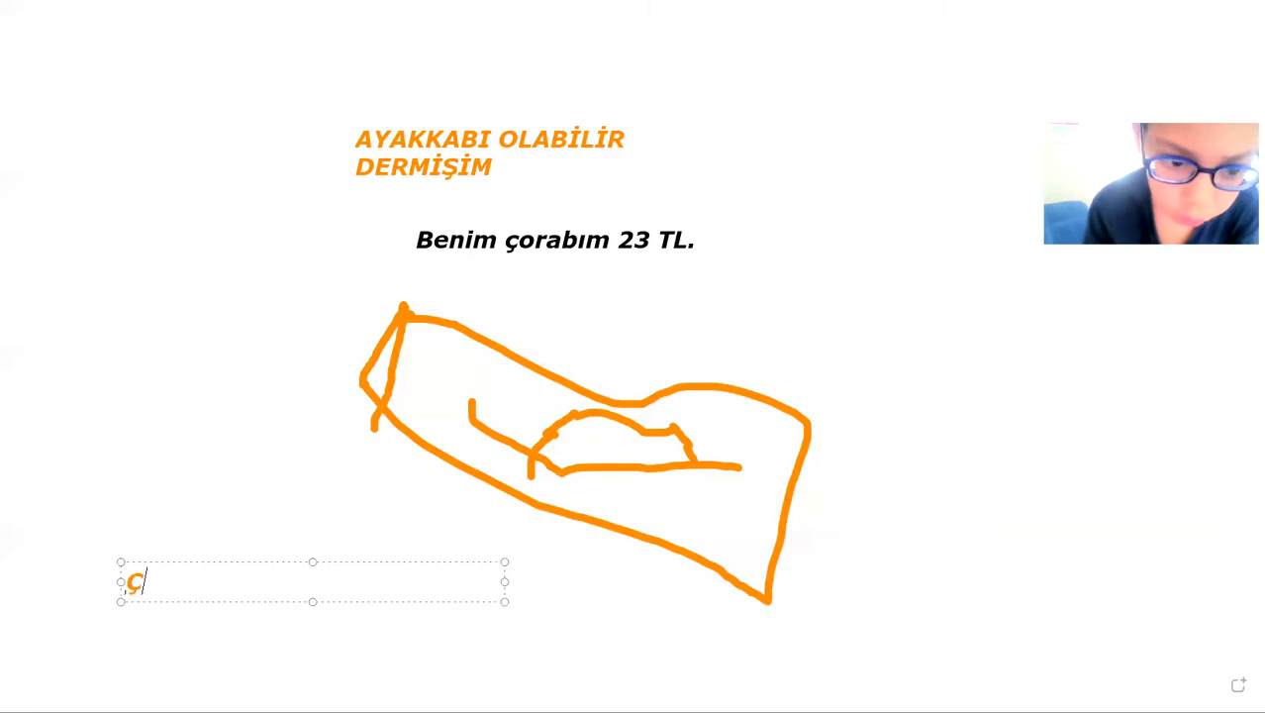
type("ÜN")
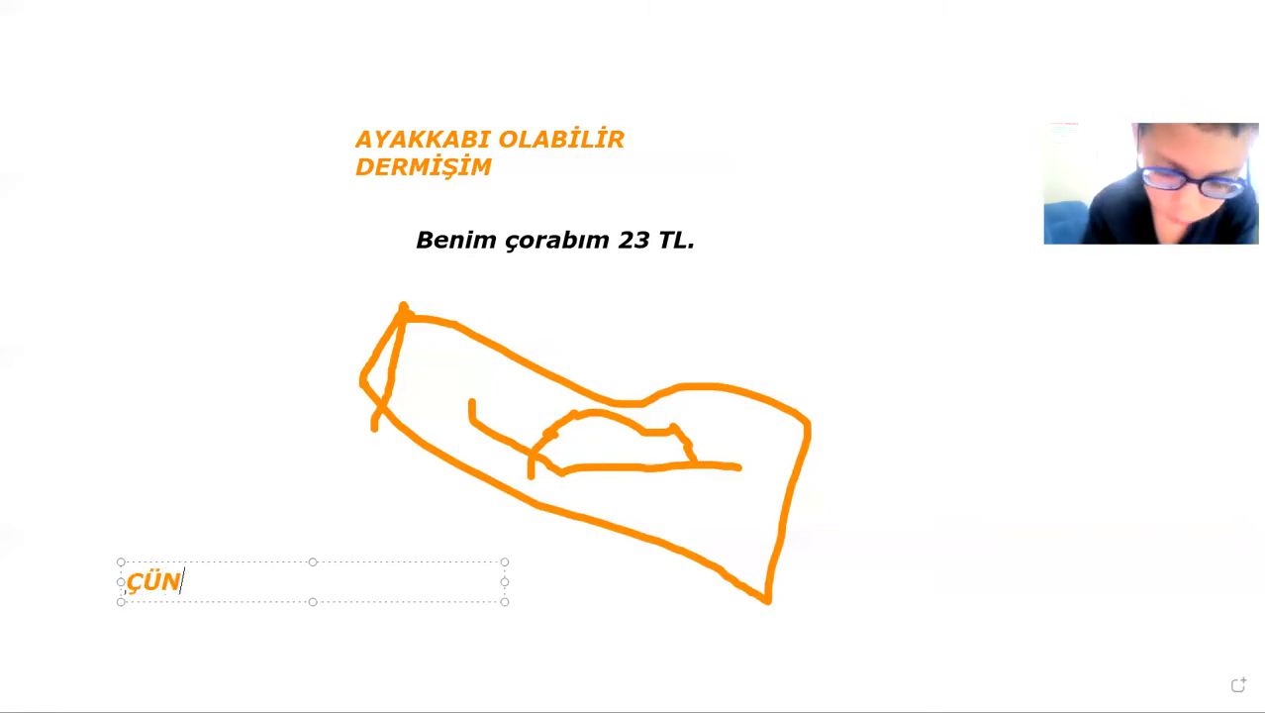
type("KÜ")
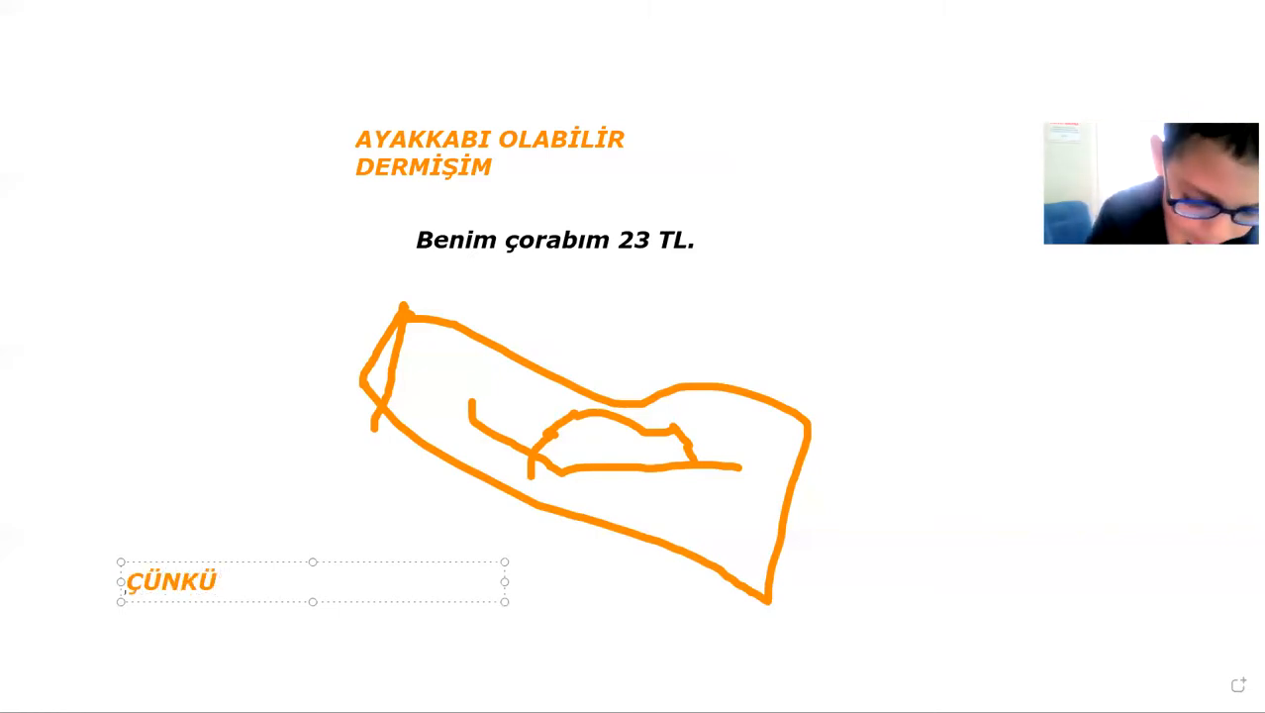
type("BU Ç")
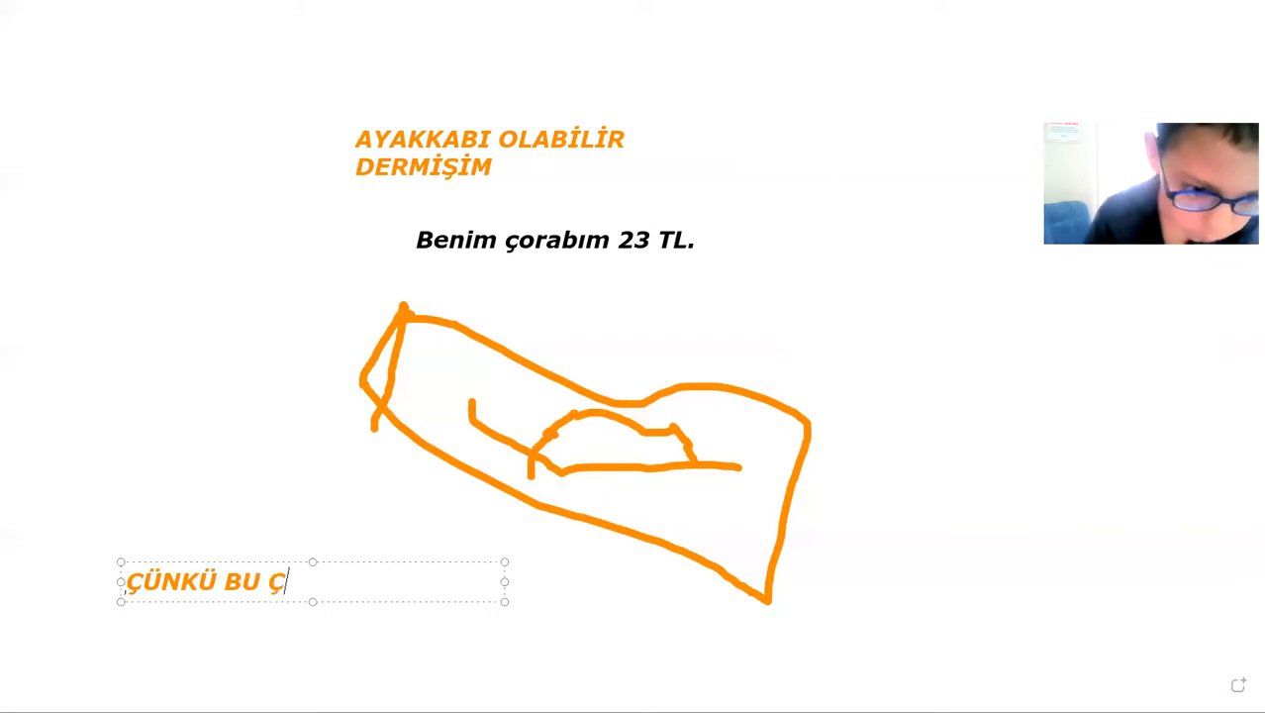
type("ORA")
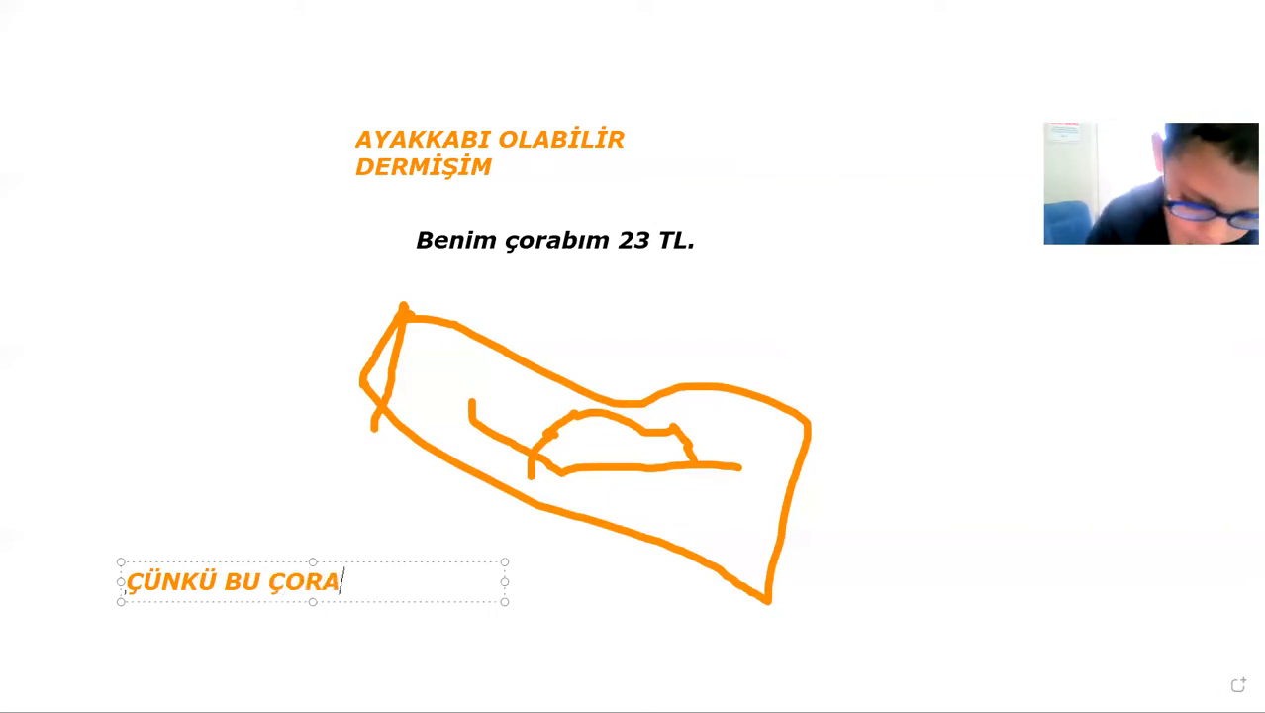
type("P")
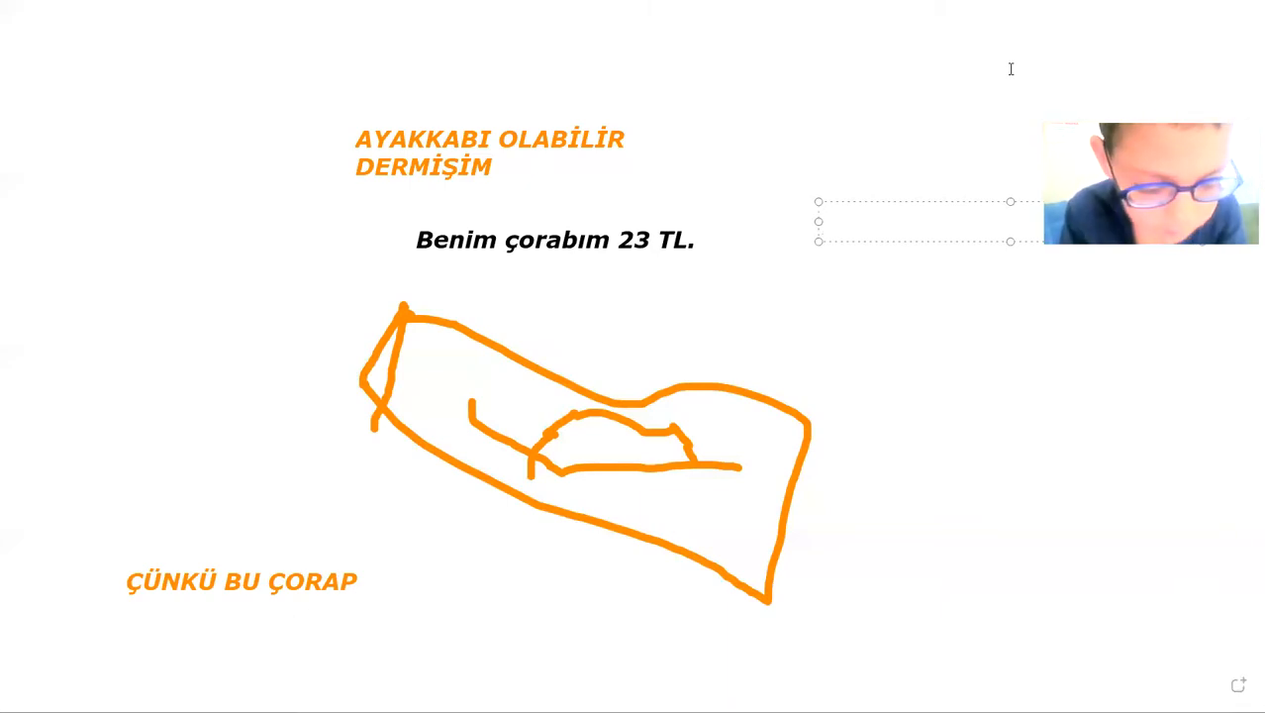
- Type "VE ÇORAP 23 TL." in a text box right of the price line
type("VE")
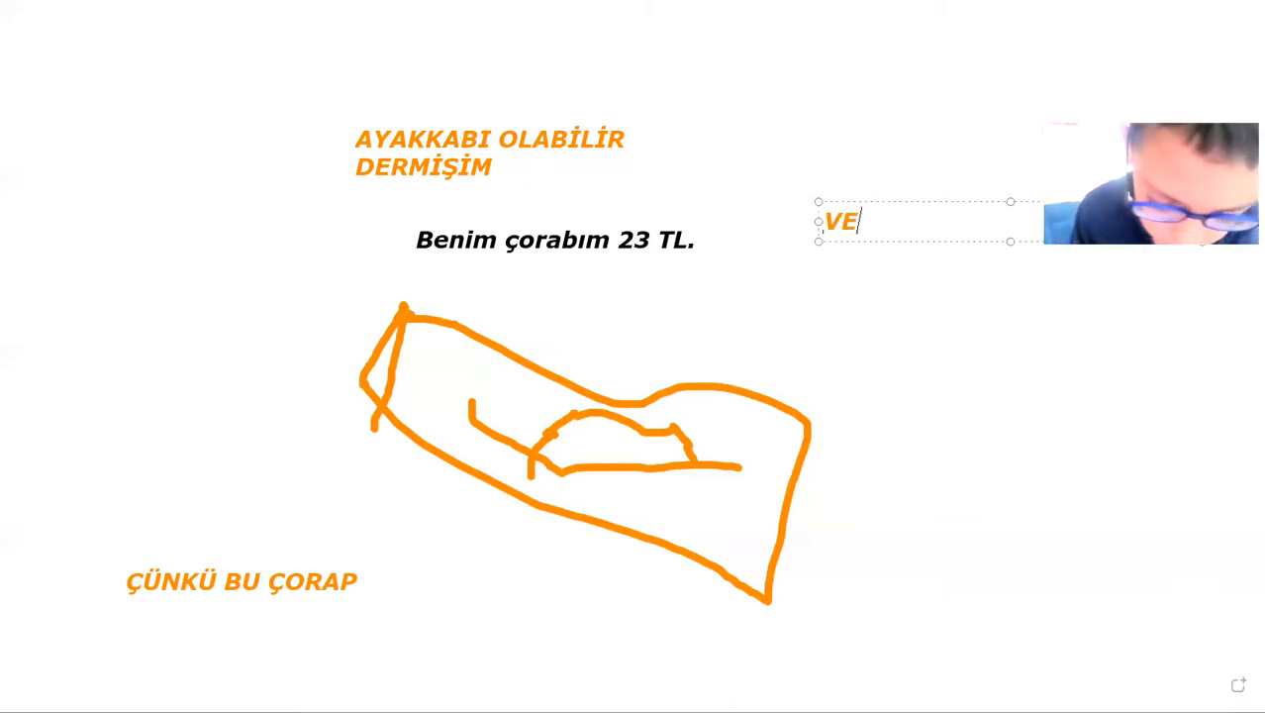
type("ÇO")
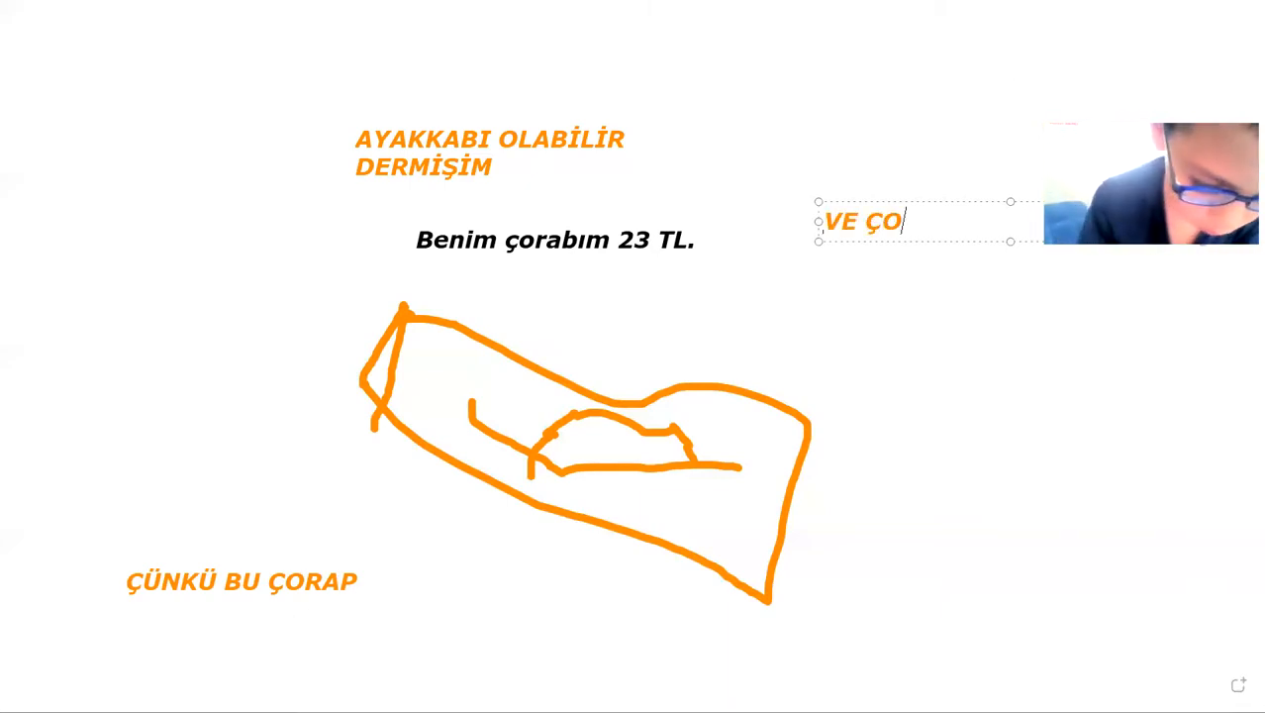
type("RAP 23")
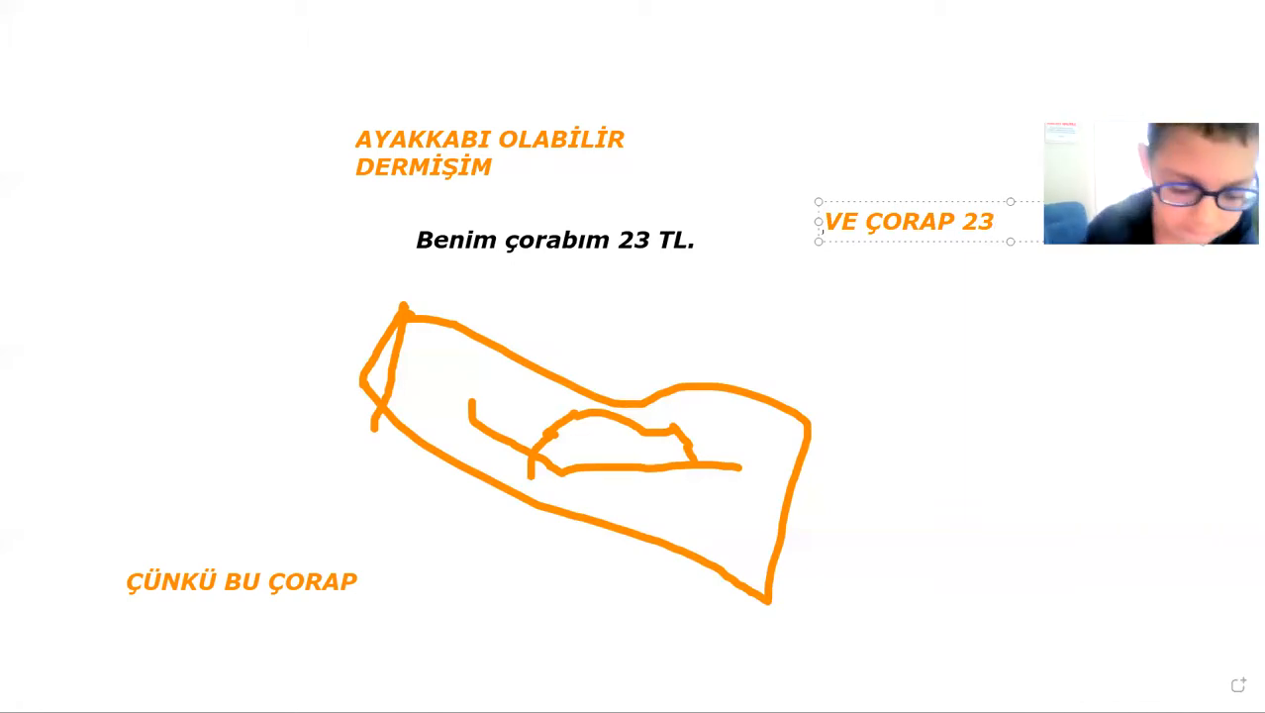
type("TL.")
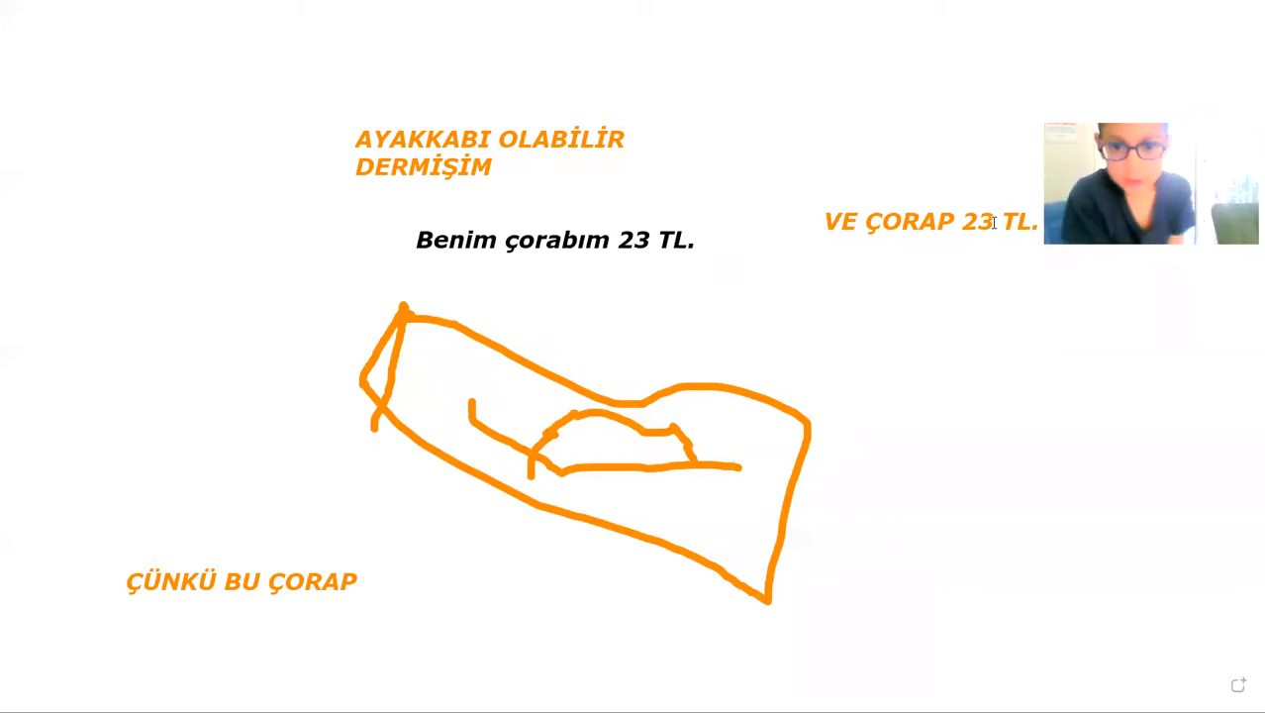
mouse_move(693, 306)
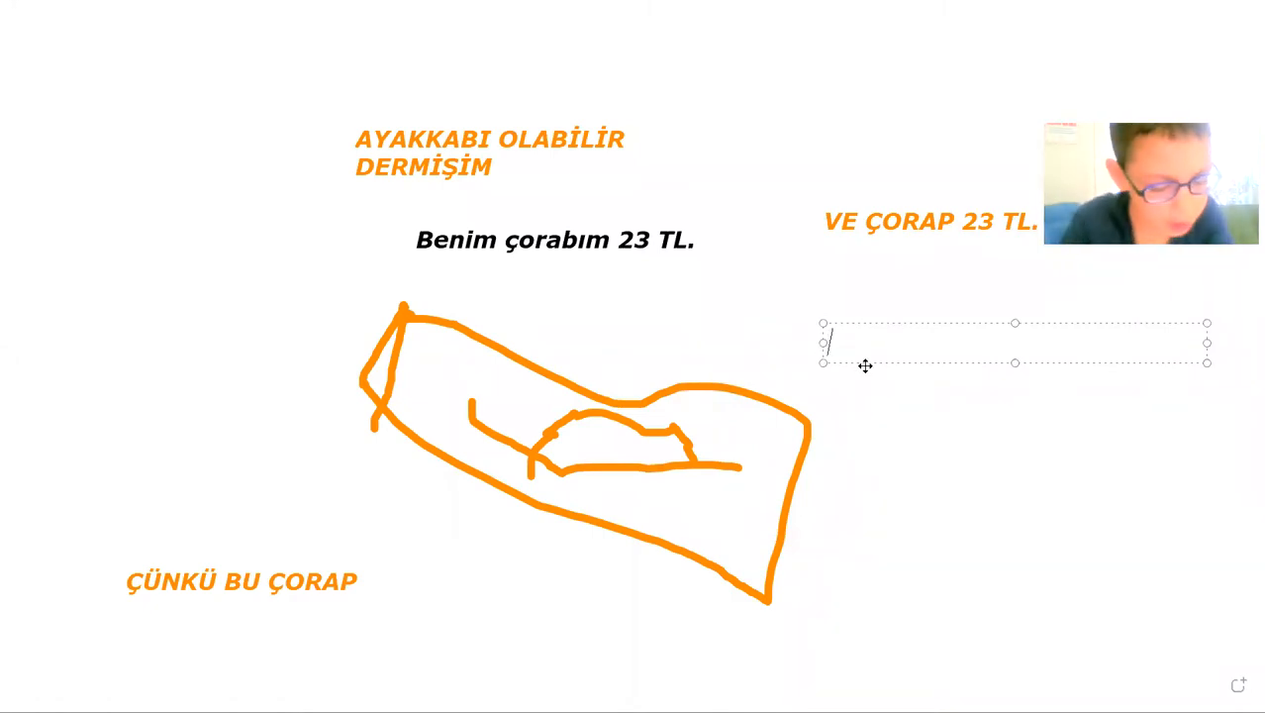
type("AC")
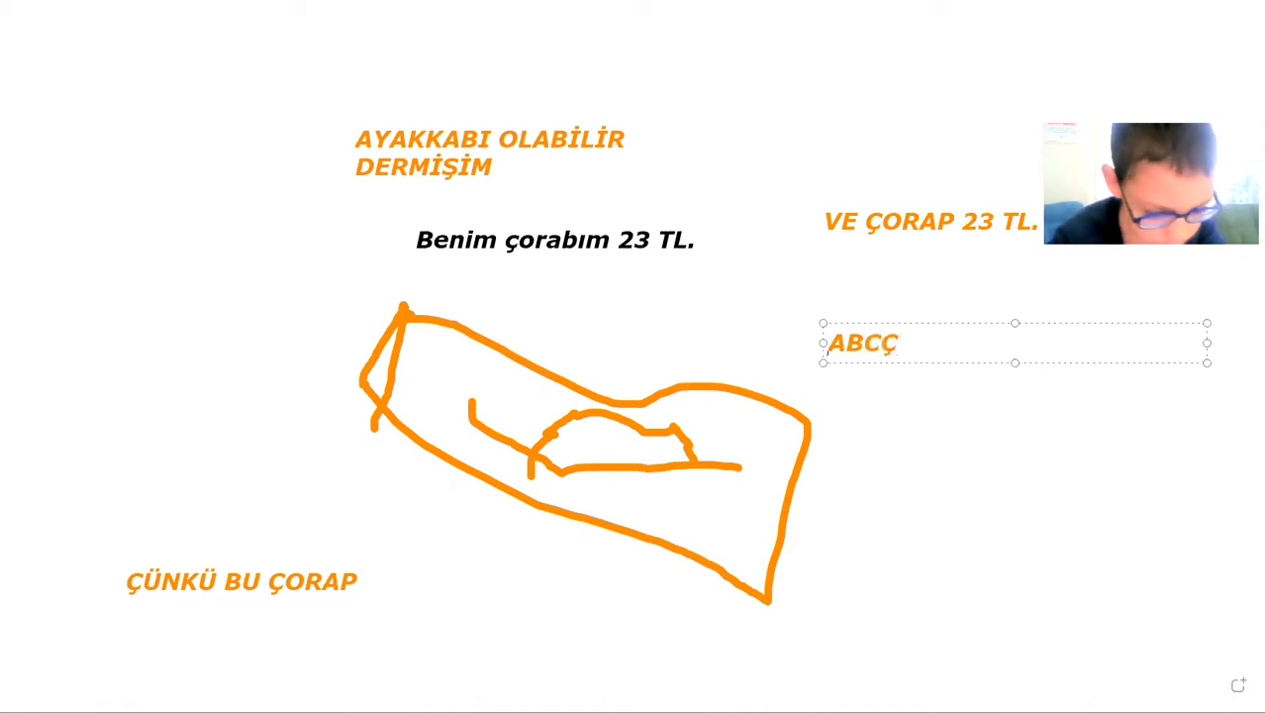
type("DE")
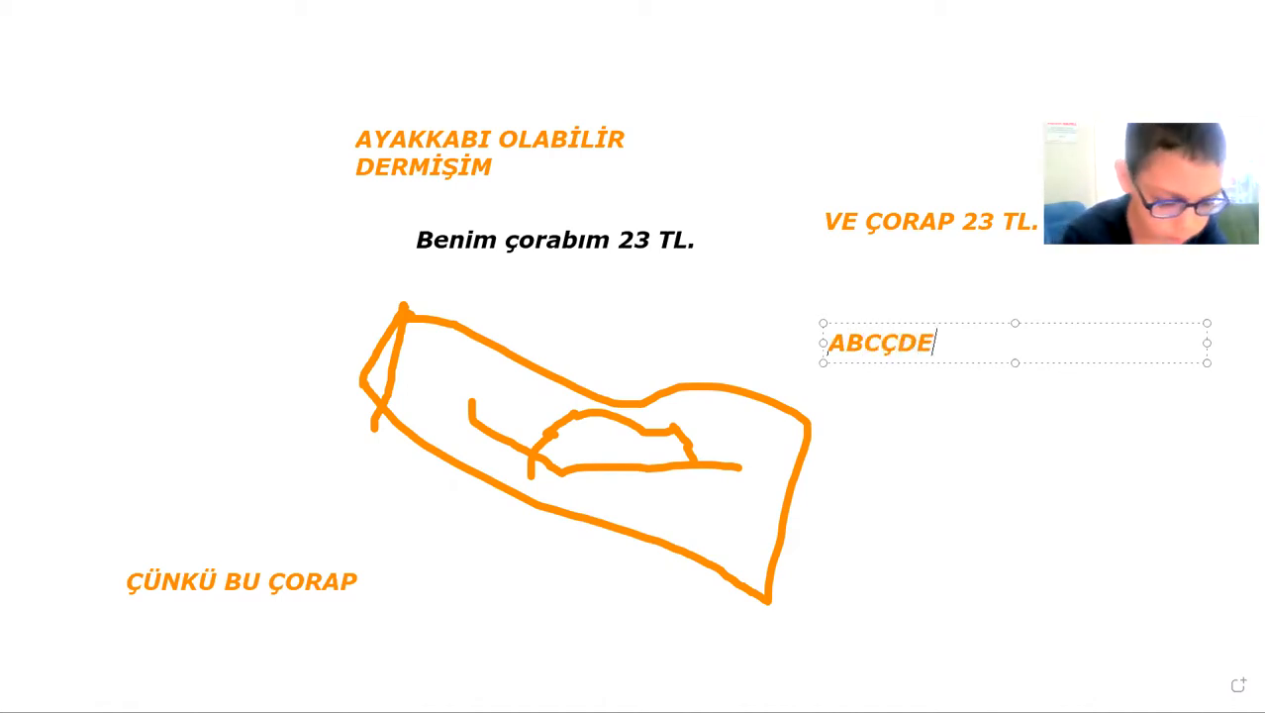
type("F")
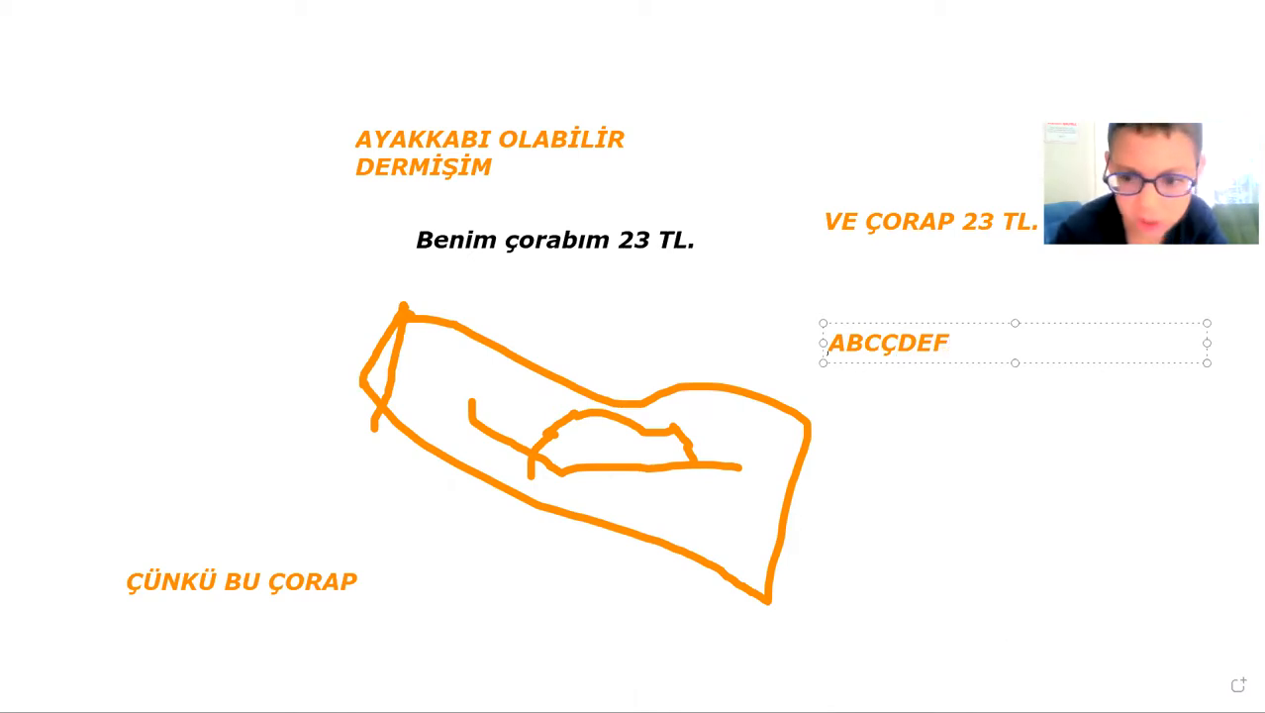
type("Ğ")
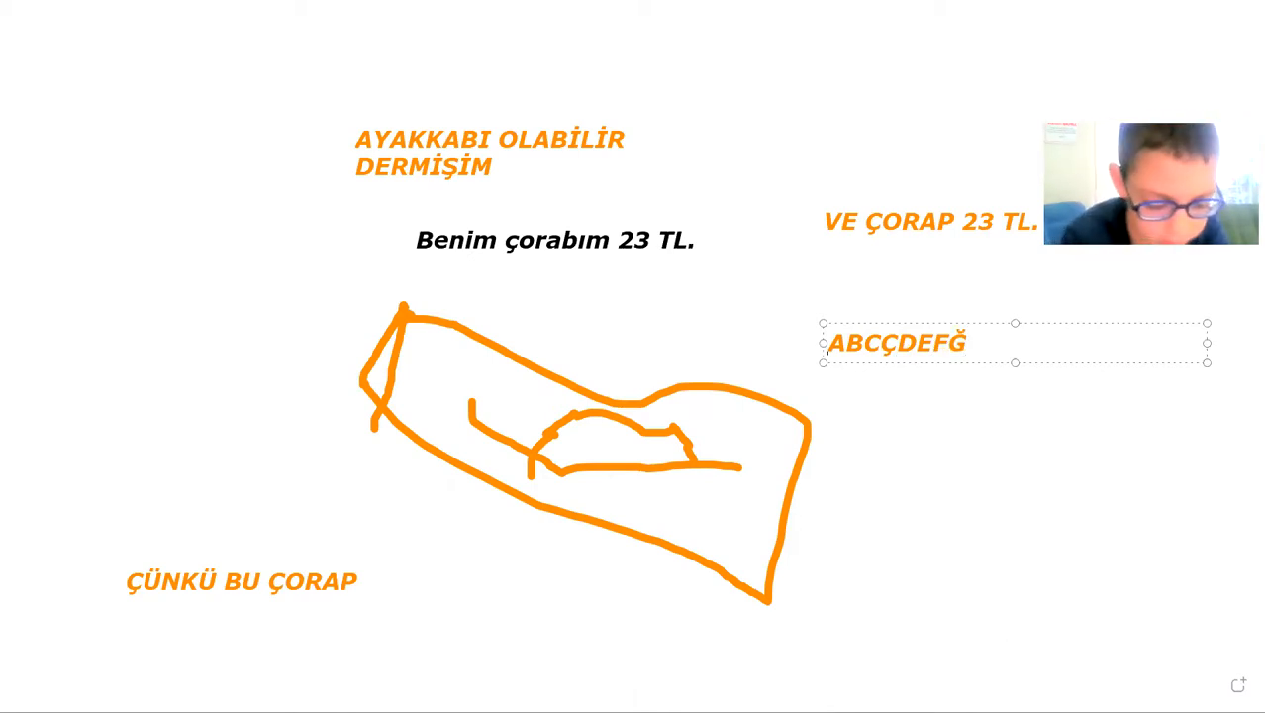
type("HIİK")
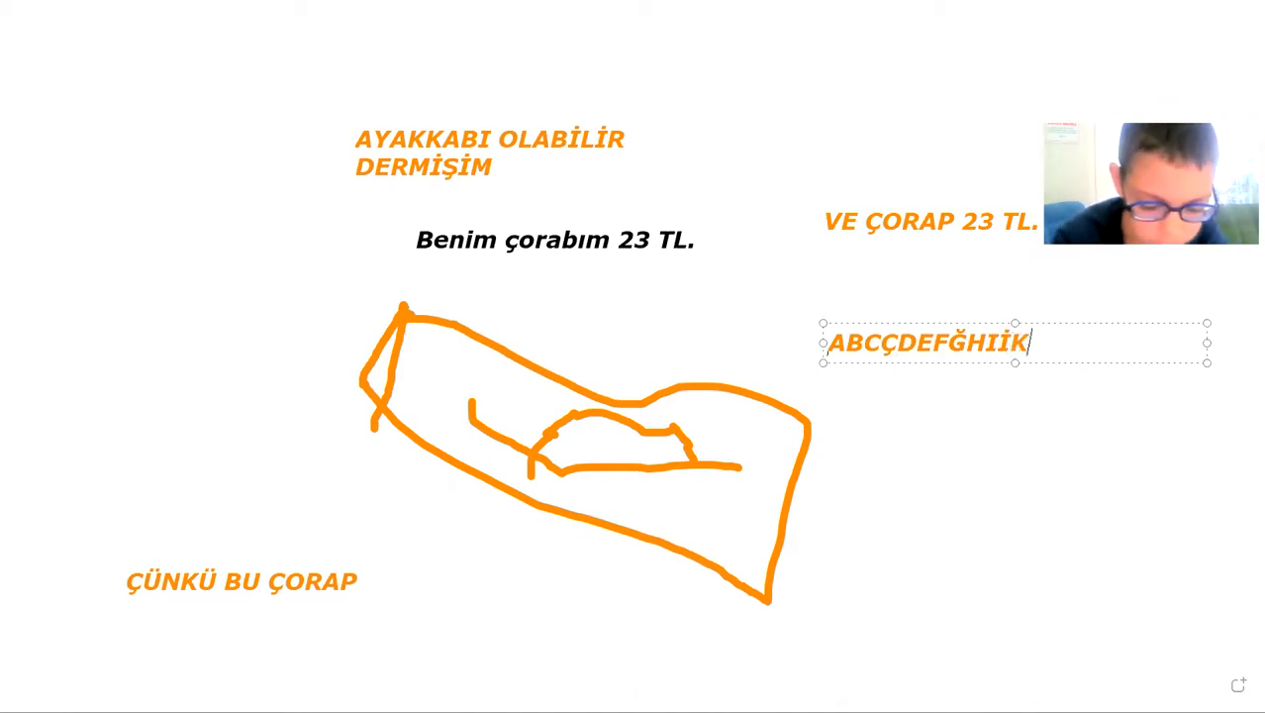
type("LM")
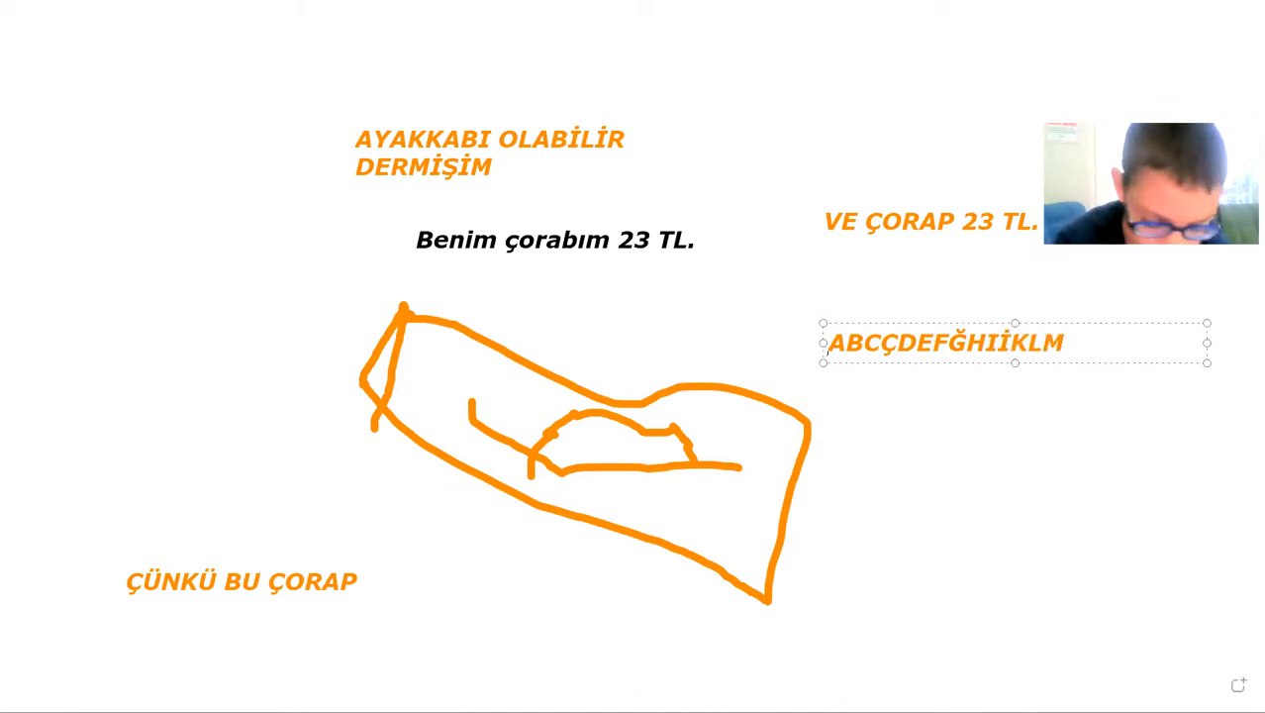
type("NO")
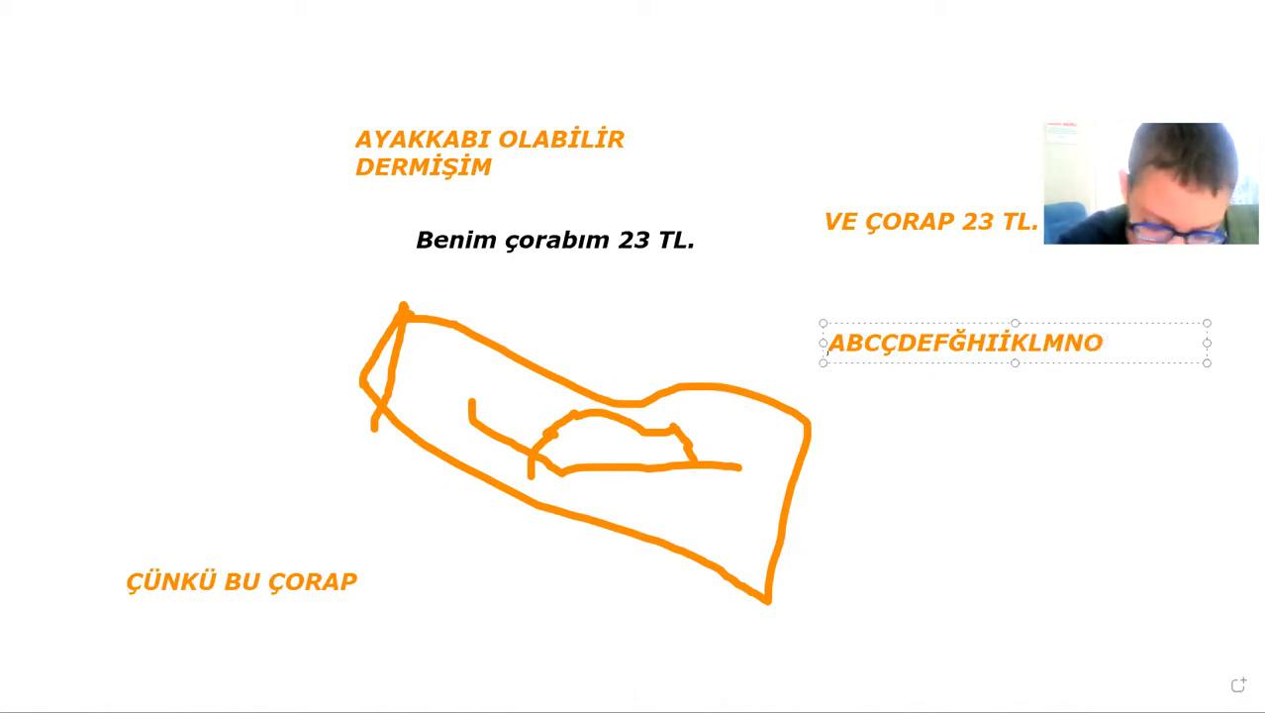
type("OÖ")
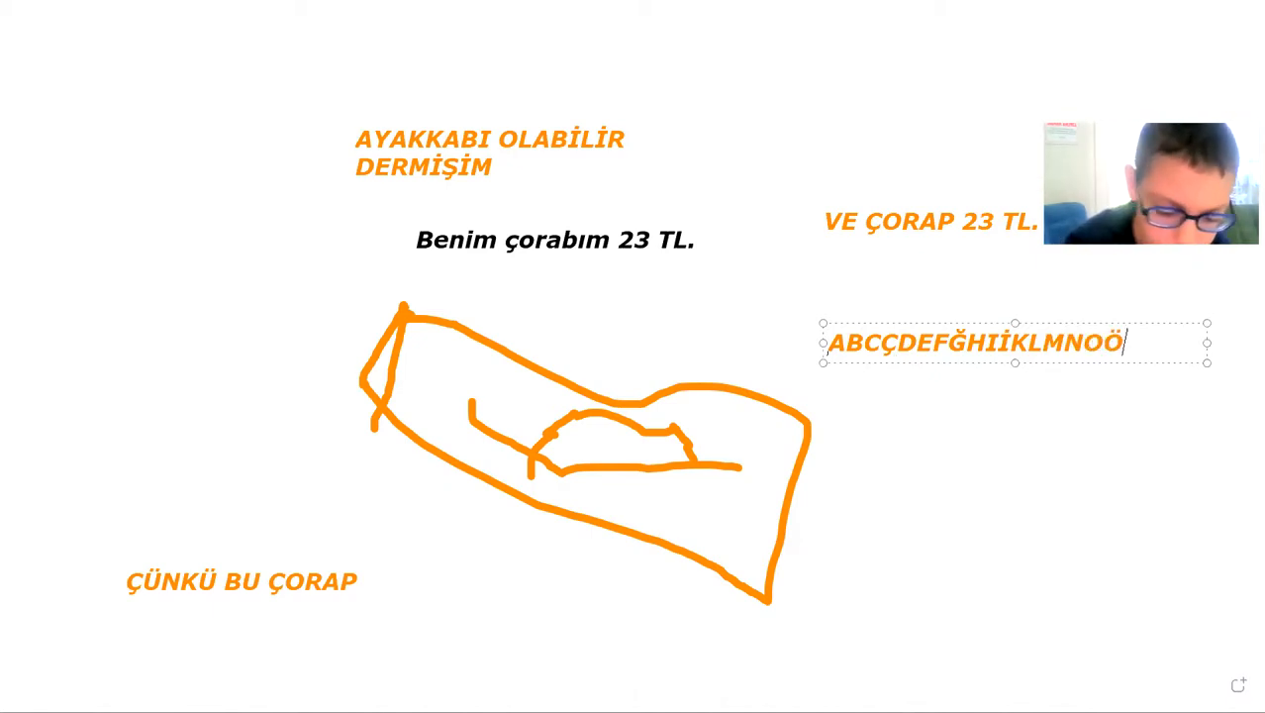
type("PS")
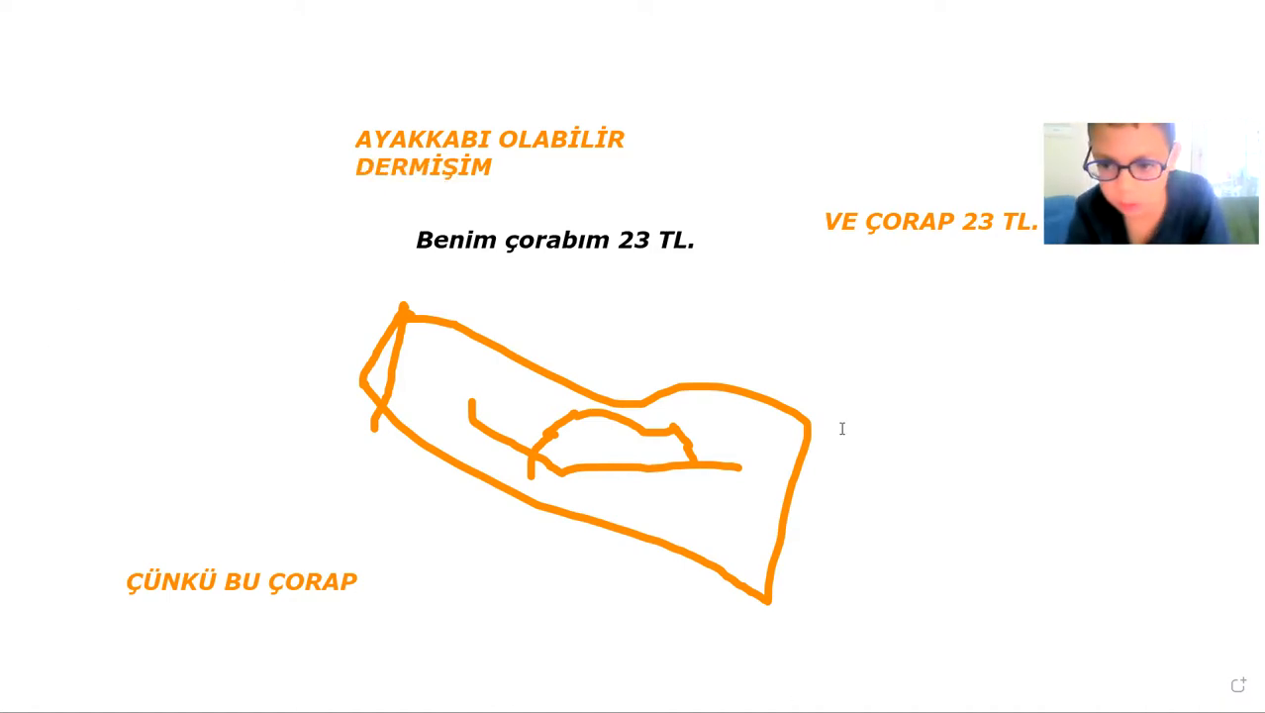
- Type "GERÇEKTEN AYAKKABI DEĞİL" in a new text box right of the sock
left_click(842, 429)
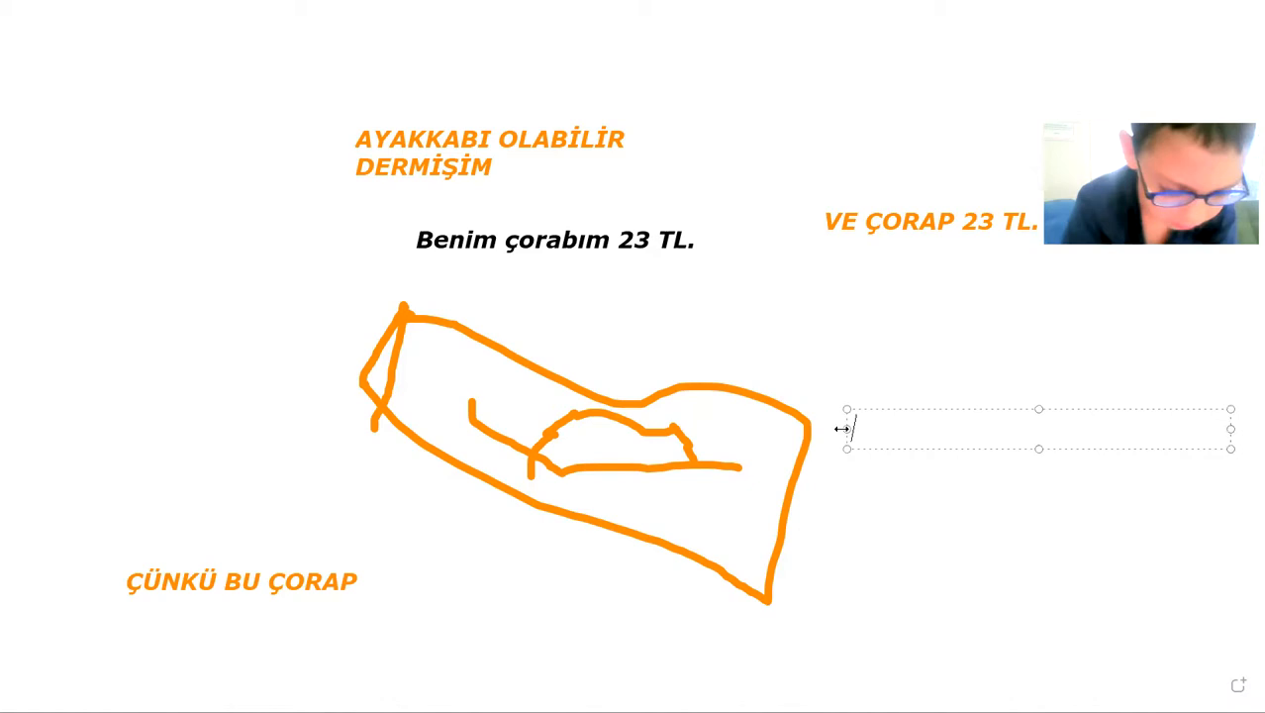
type("GERÇEK")
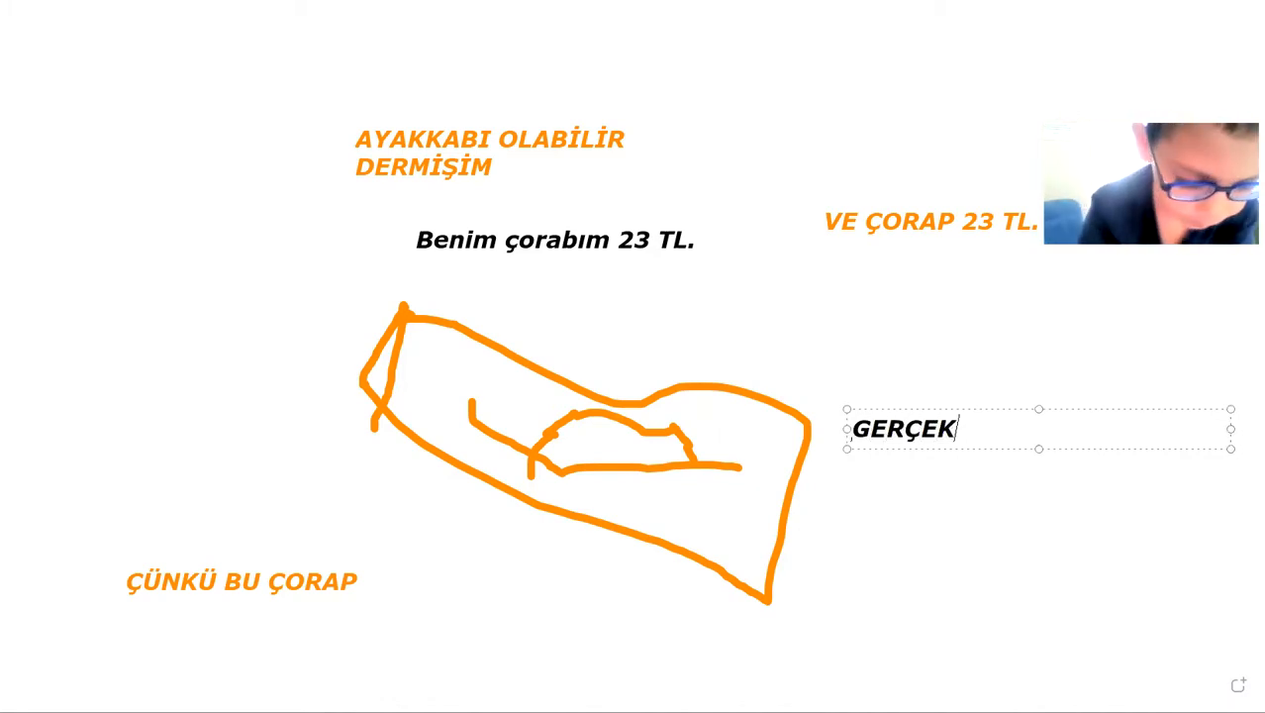
type("TEN")
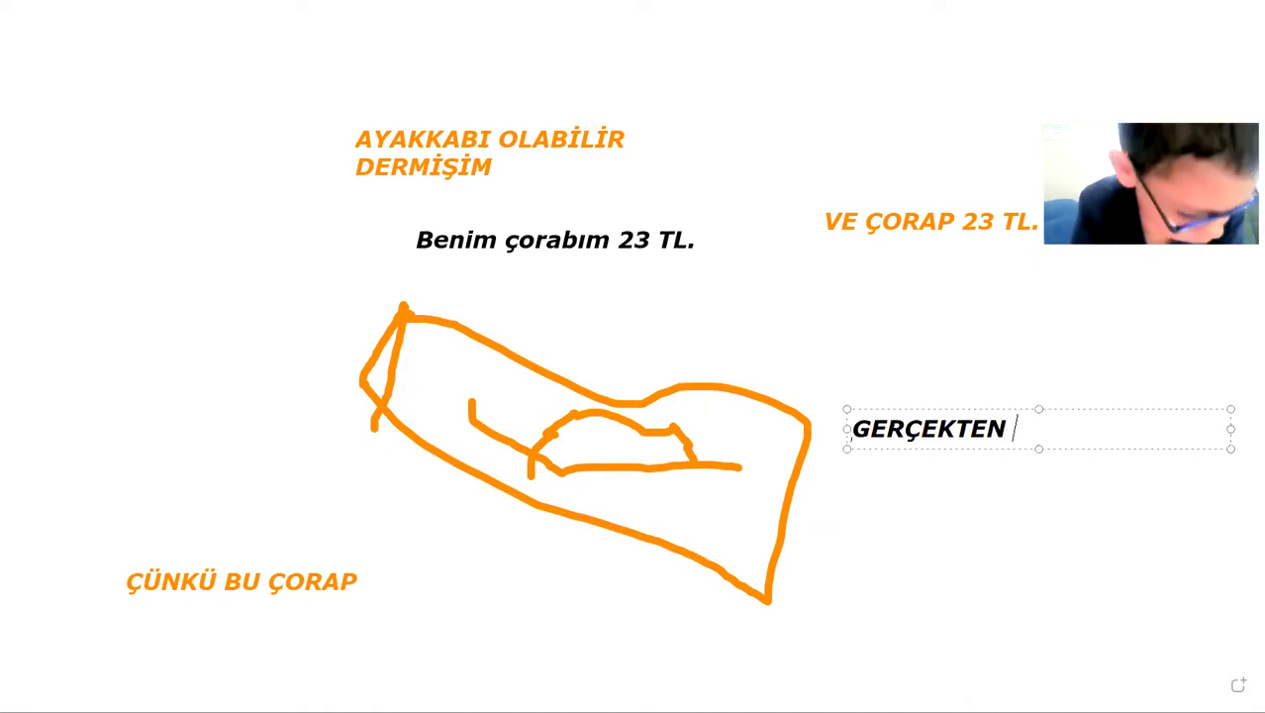
type("AYAKK")
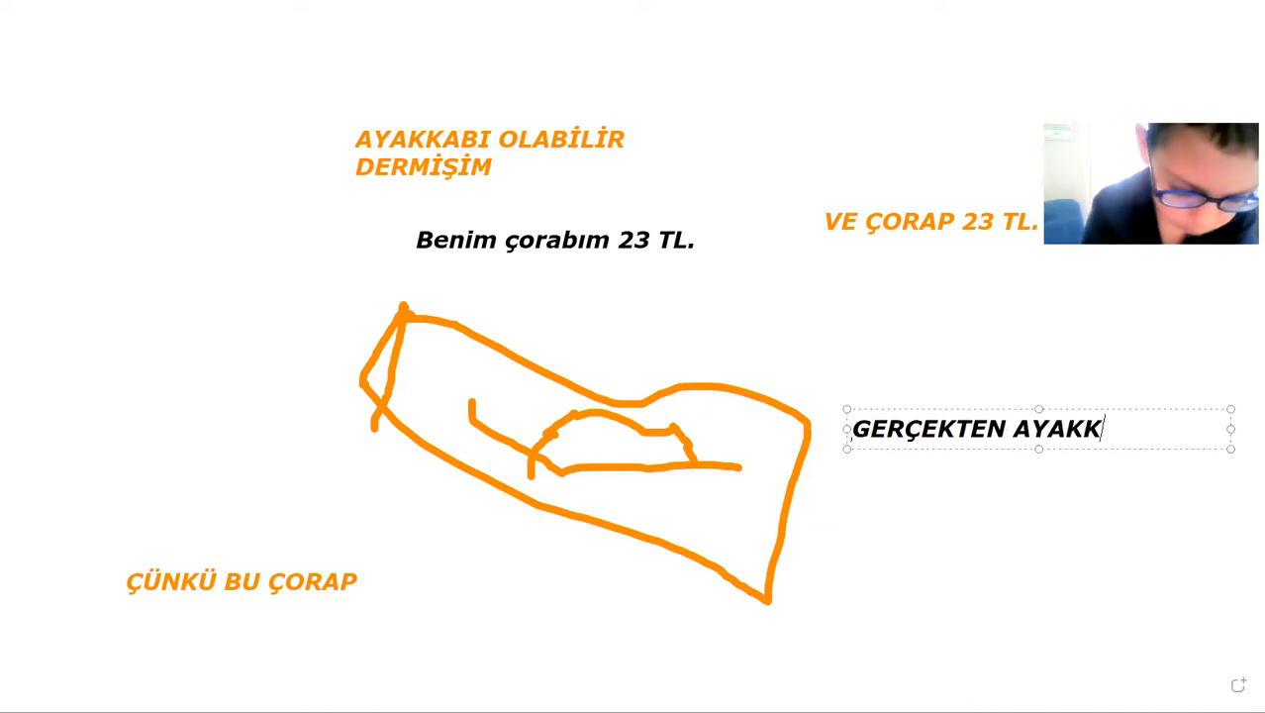
type("ABI")
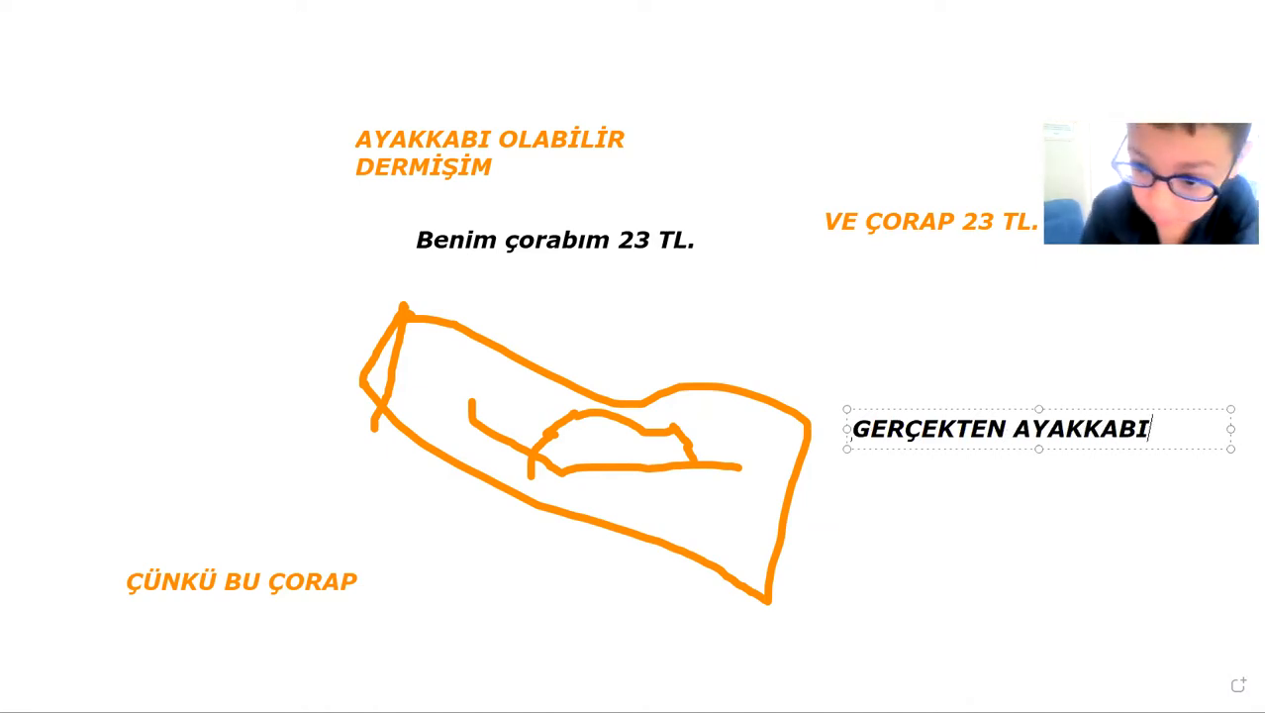
type("D")
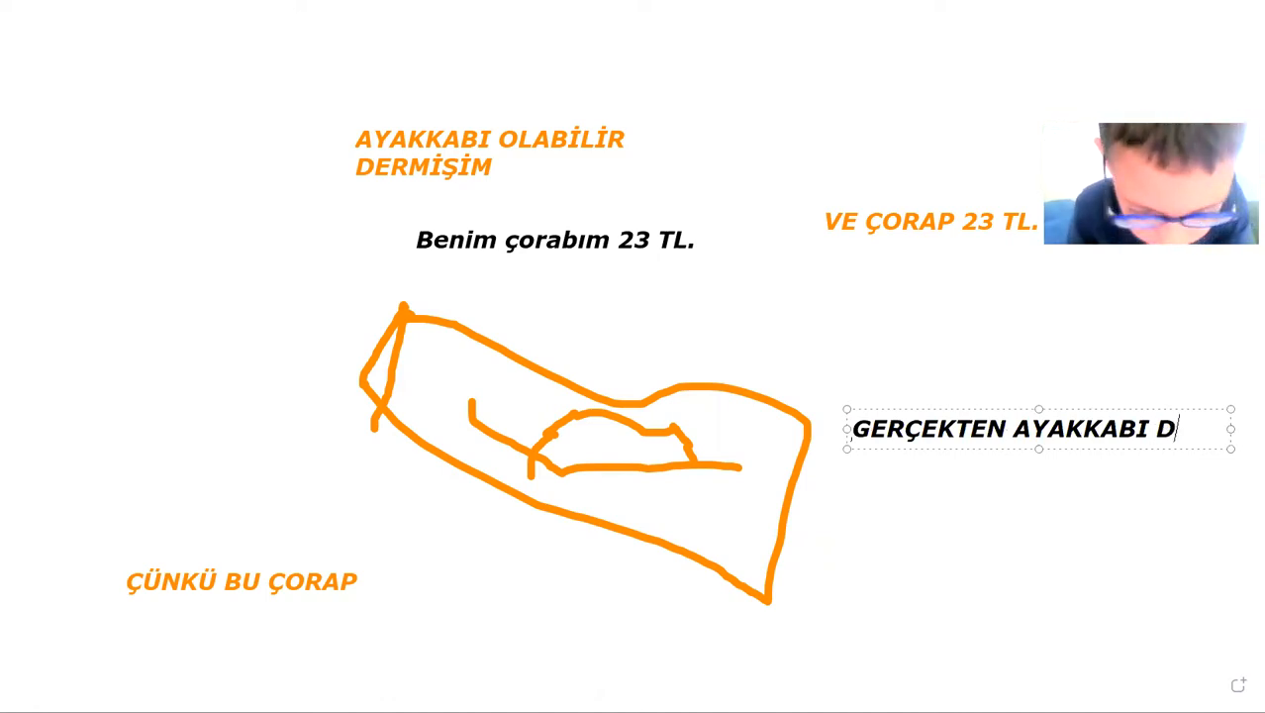
type("EĞİL")
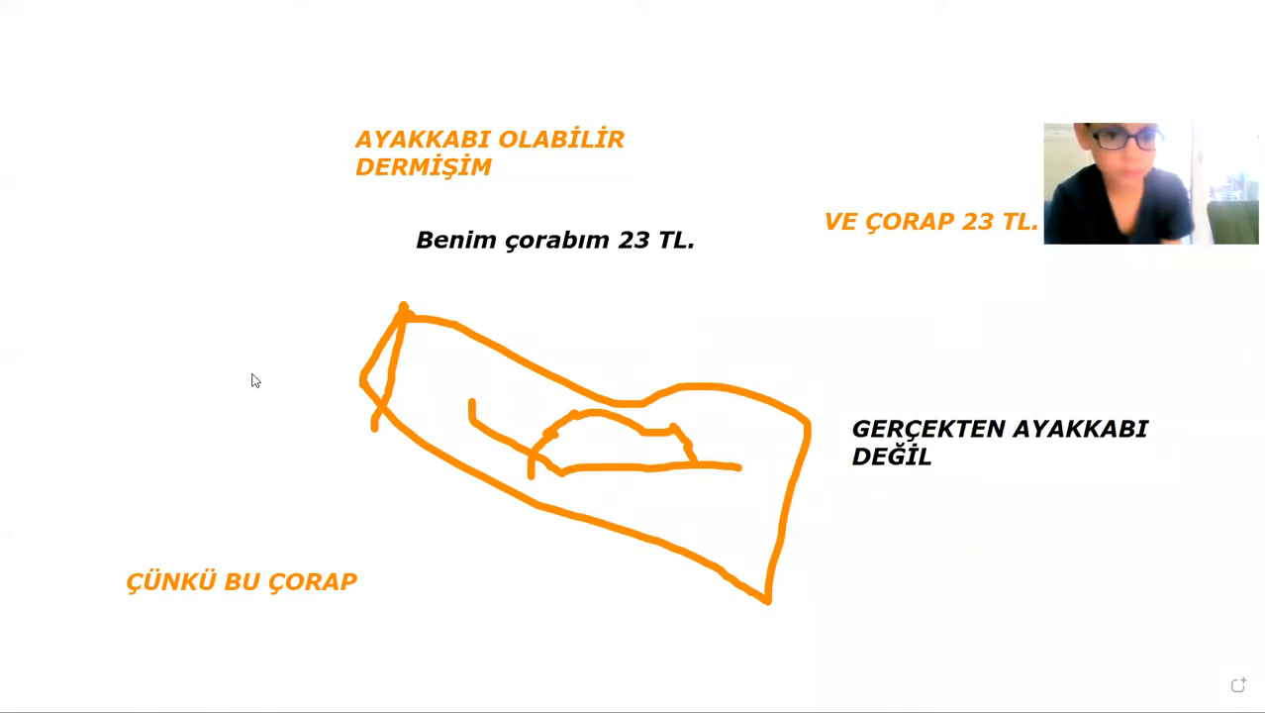
mouse_move(90, 415)
type("Z")
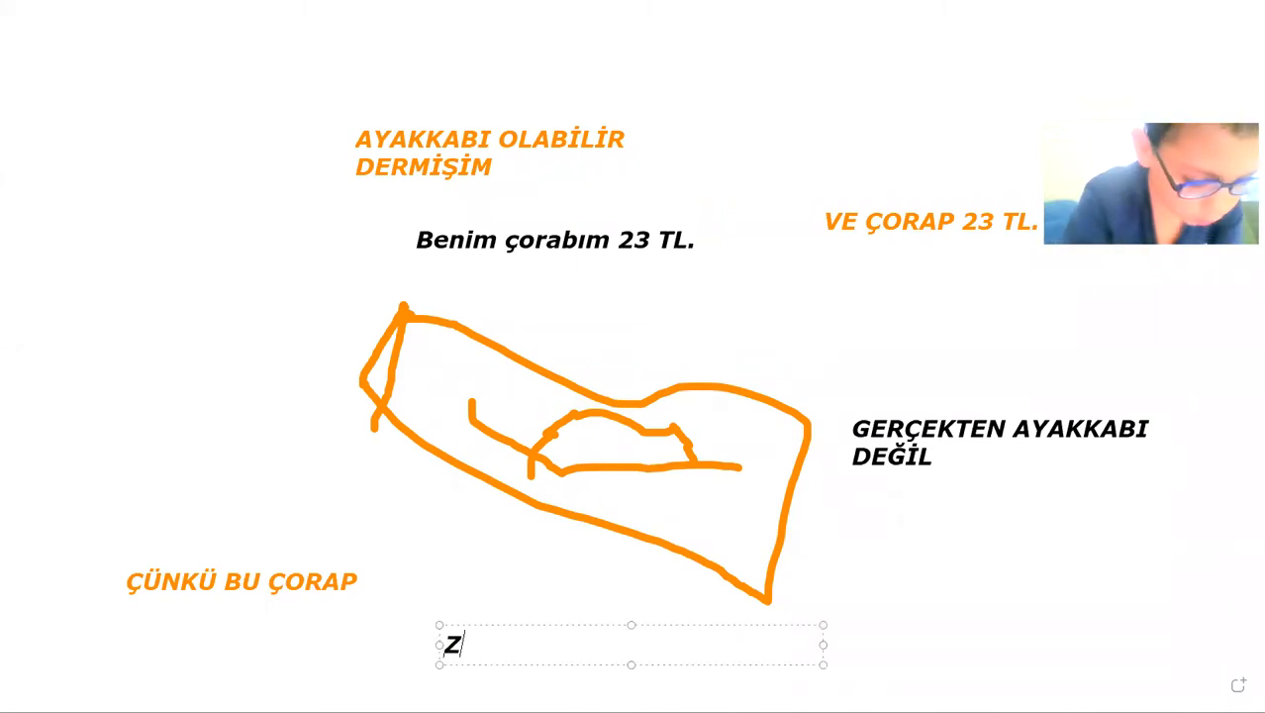
- Type "ZATEN AYAKKABI OLAMAZ" in the text box beneath the sock drawing
type("ATE")
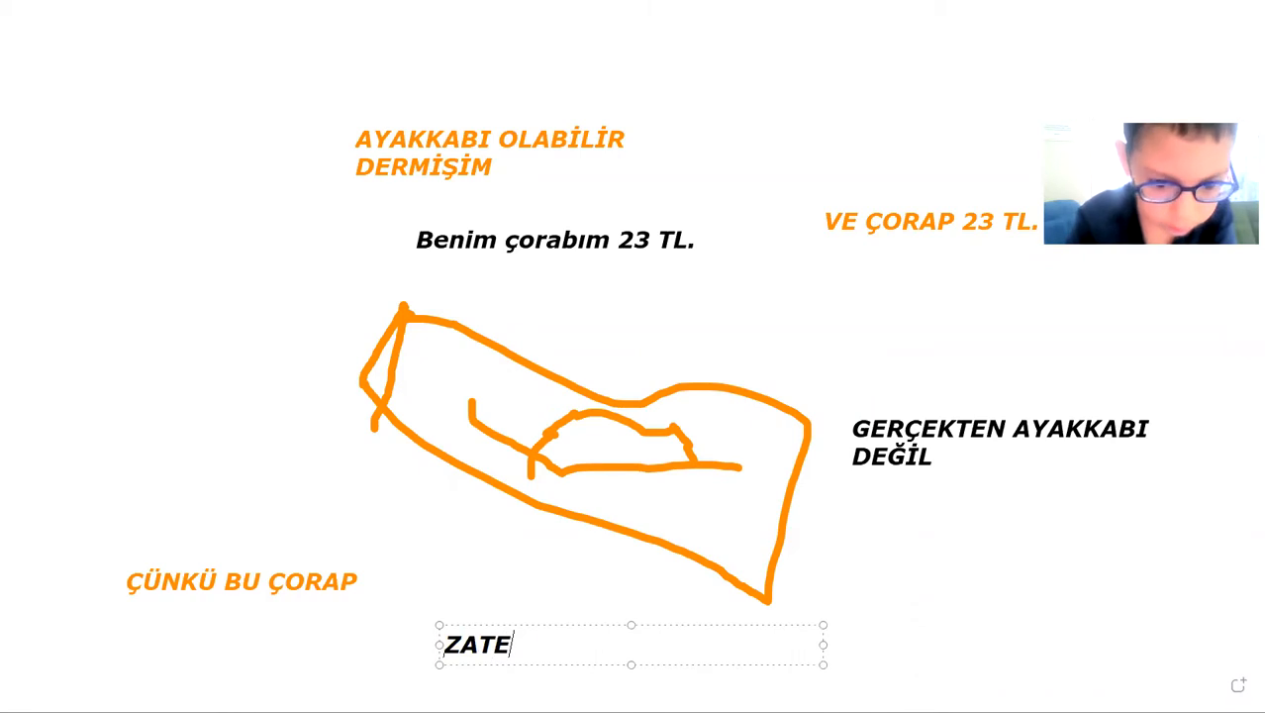
type("N AY")
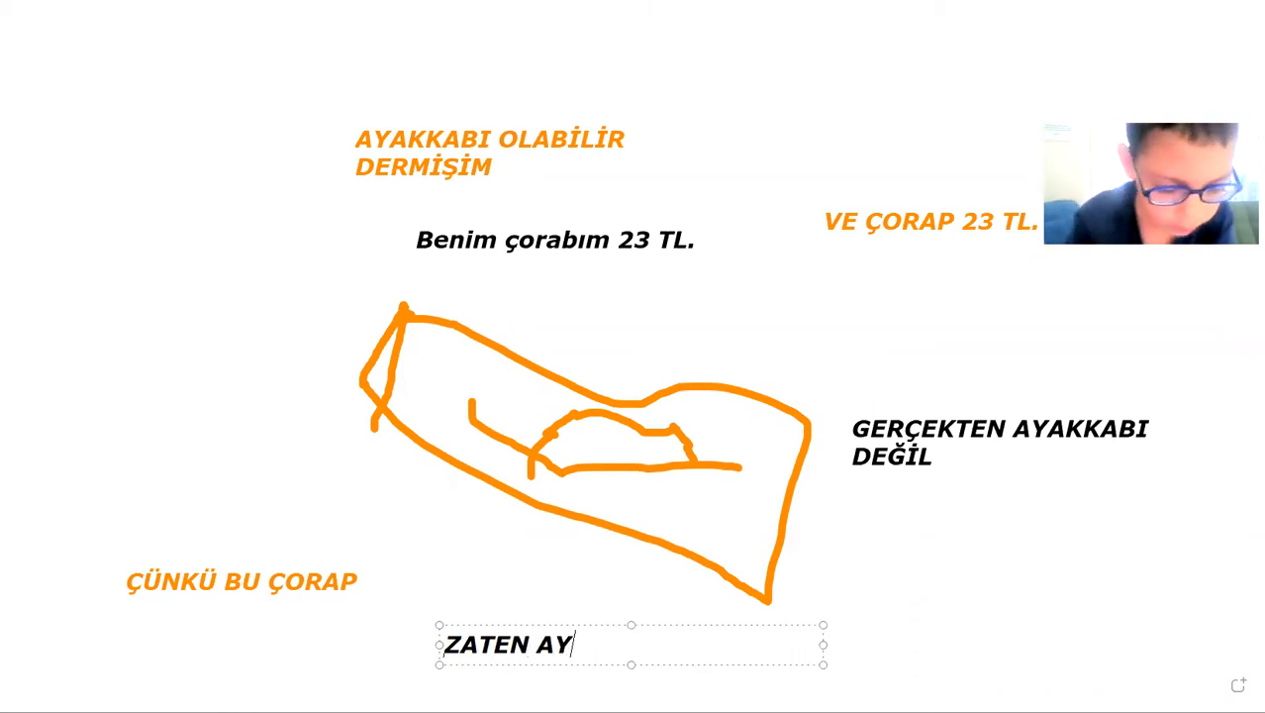
type("AKK")
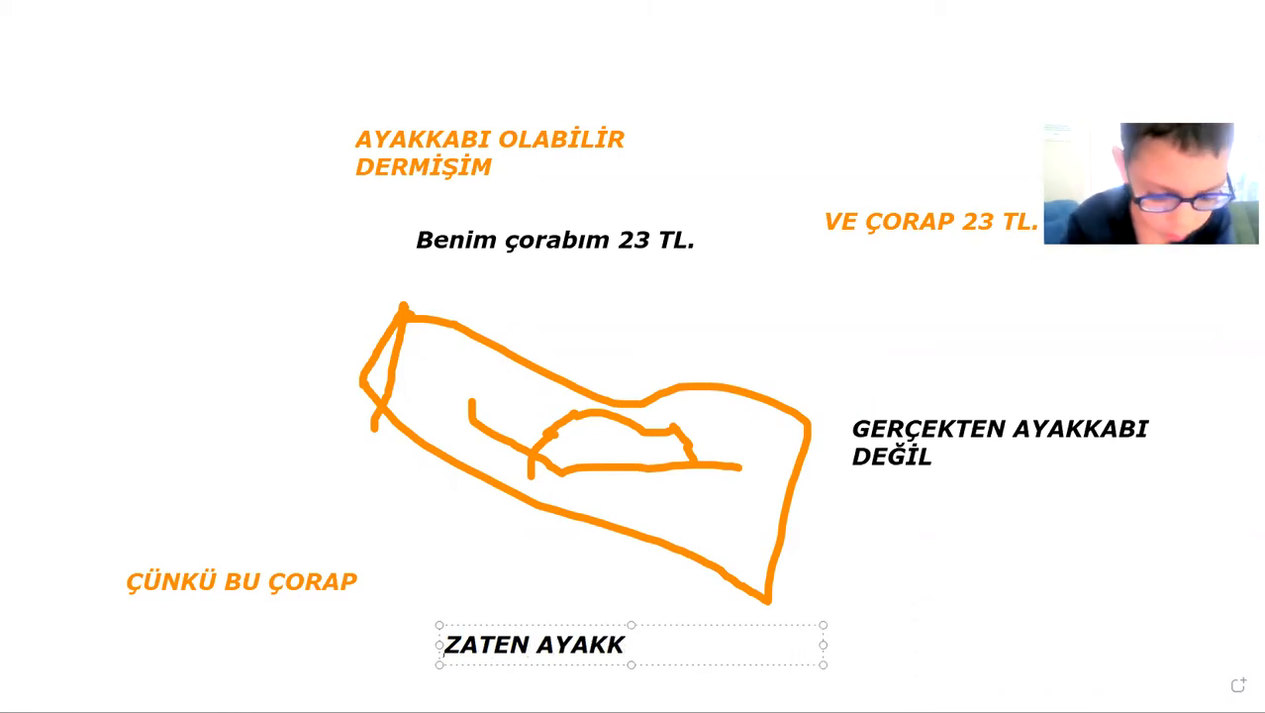
type("ABI")
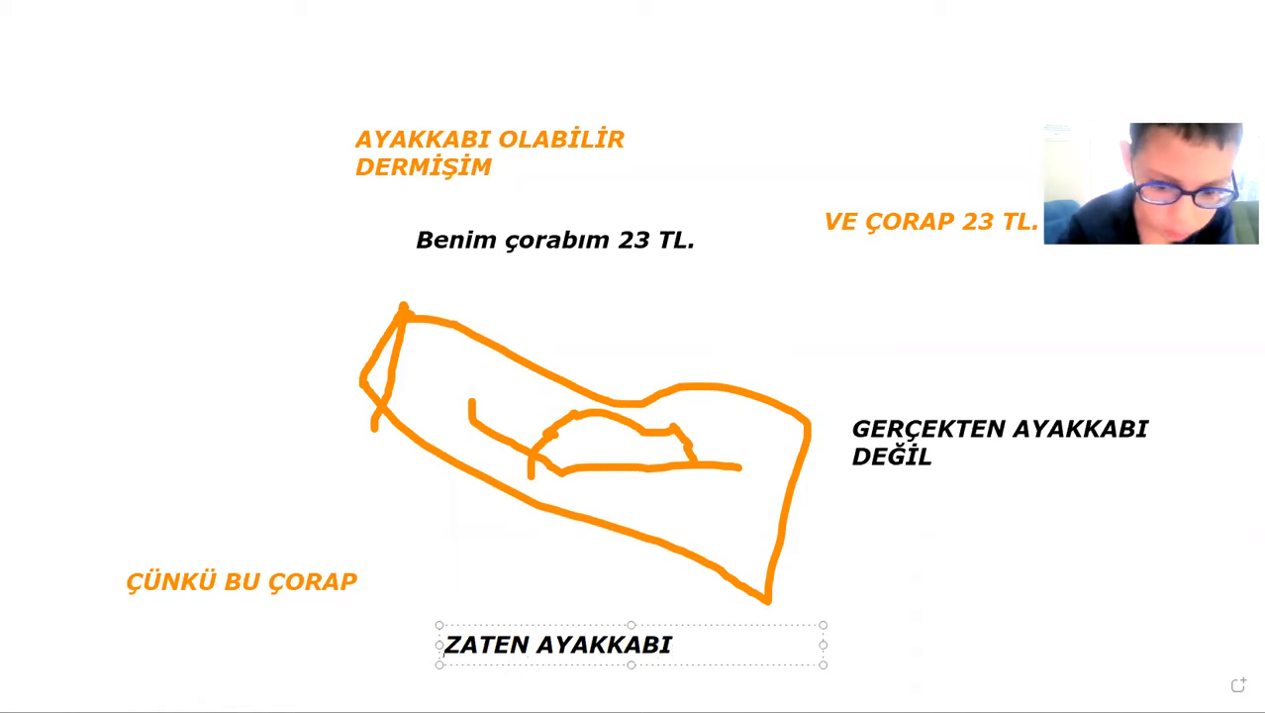
type("OLAMA")
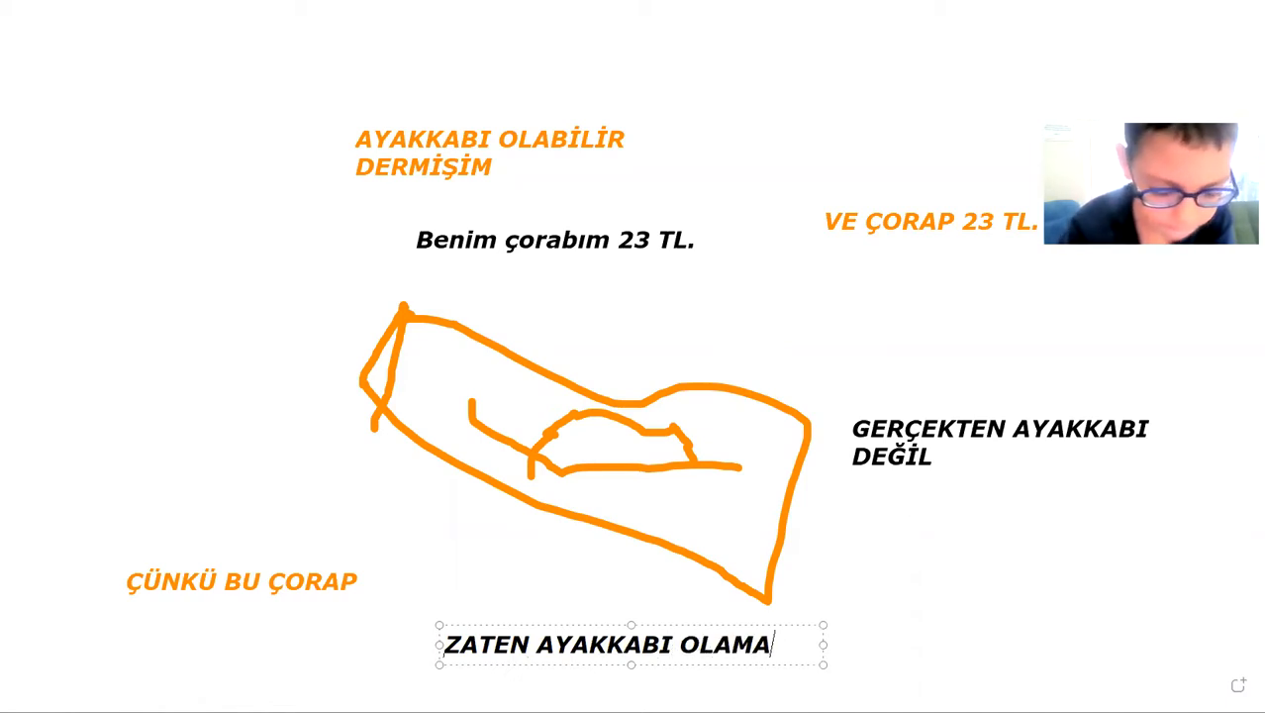
type("Z")
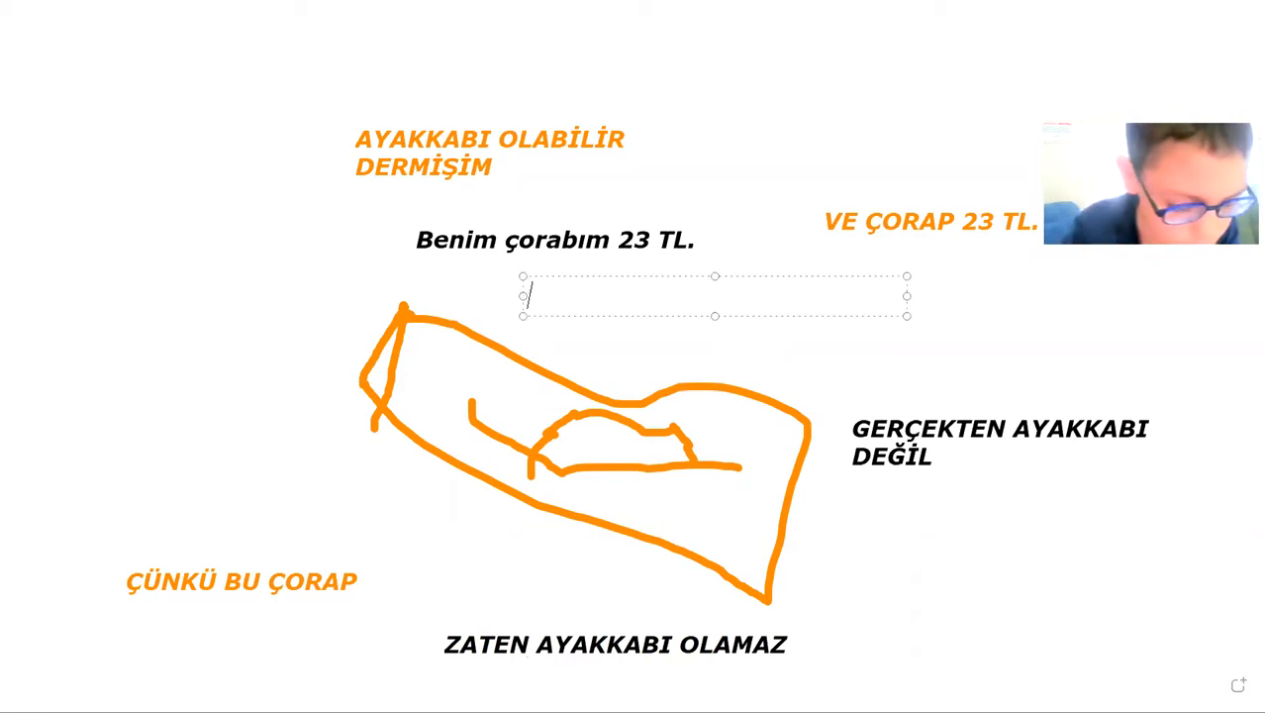
- Start typing "VE ŞİMDİ GÖRÜ" in a text box under the price line
type("VE Ç")
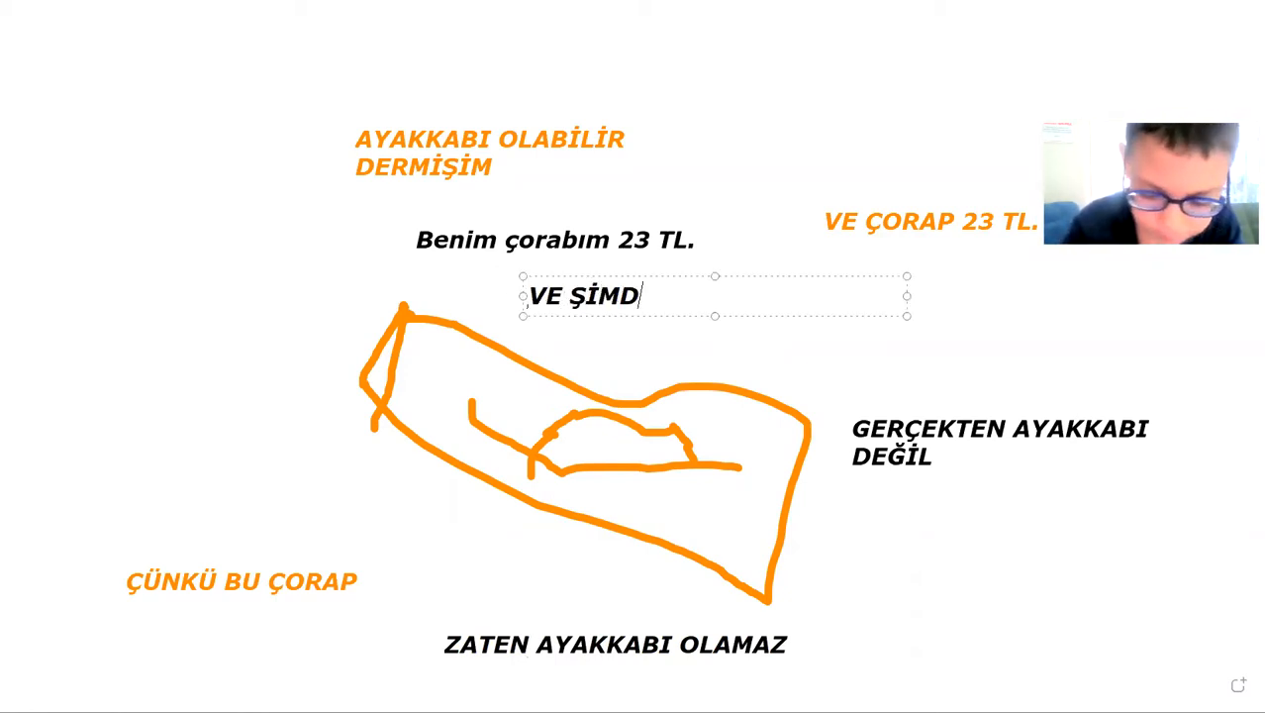
type("İ G")
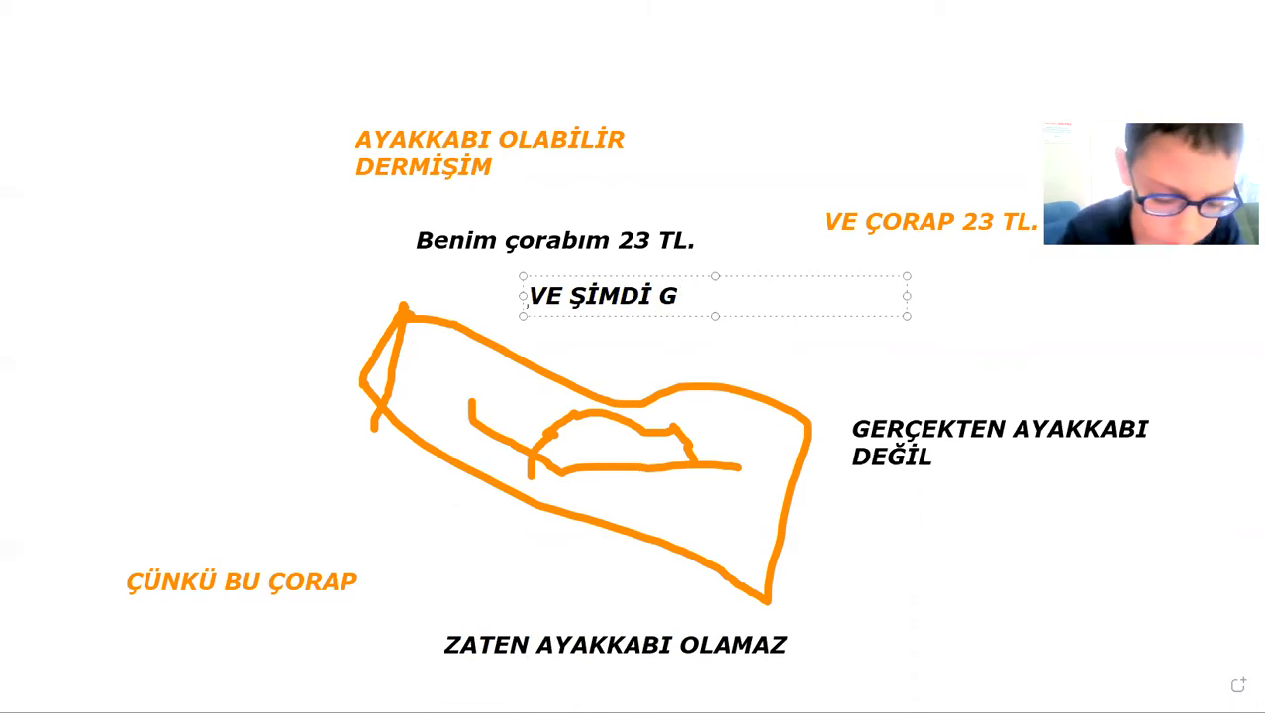
type("ÖRÜ")
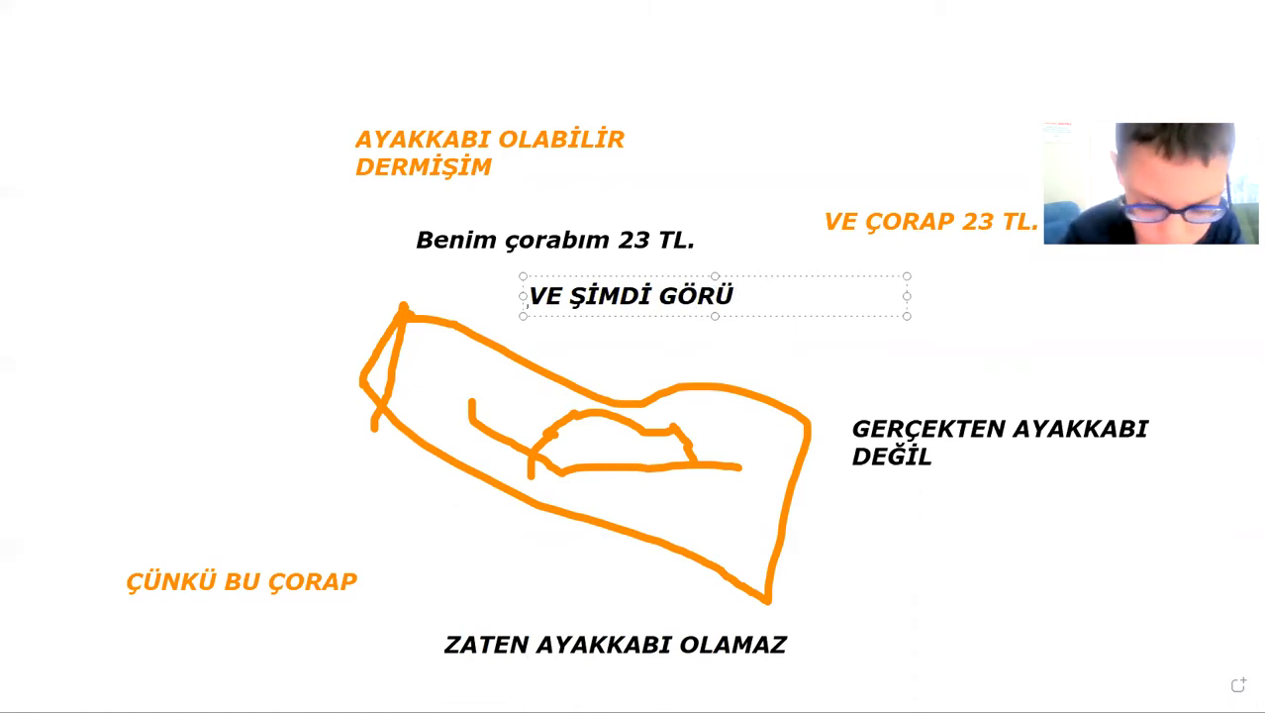